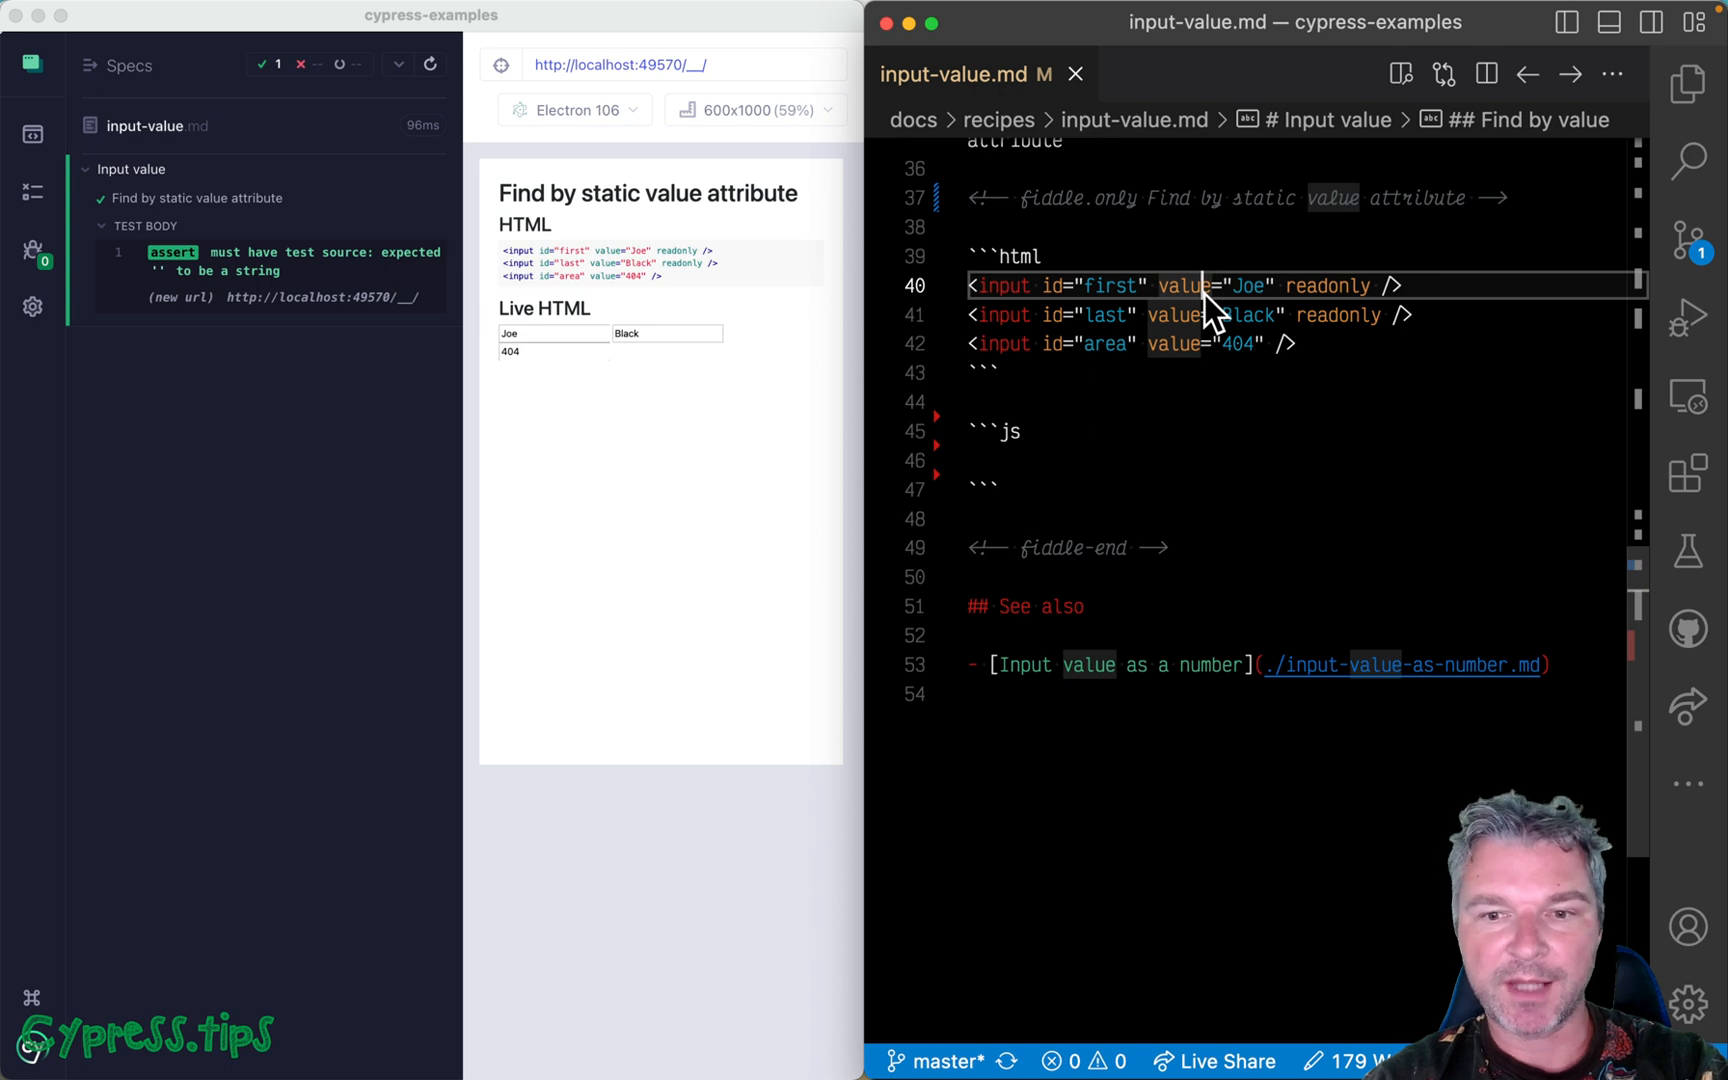
Write cy.get('input[value=Joe]') in the recipe's js block so Cypress reruns it.
type("cy")
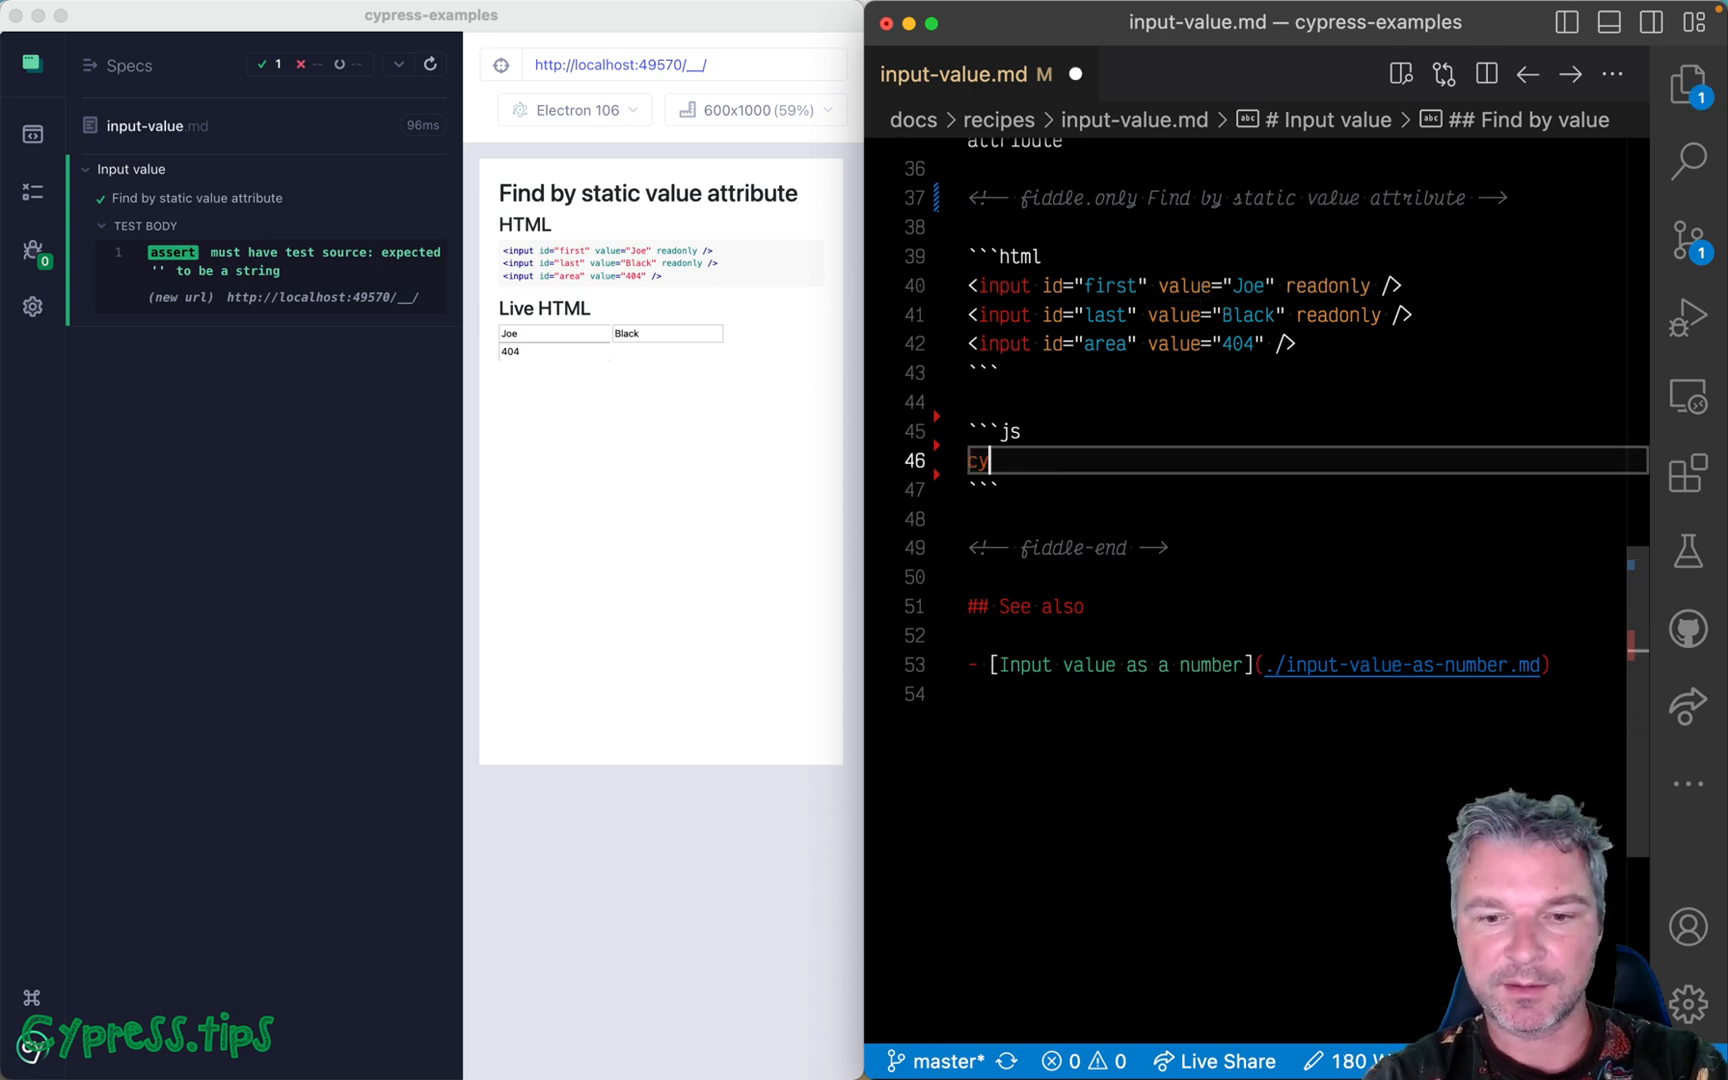
type(".get('input')")
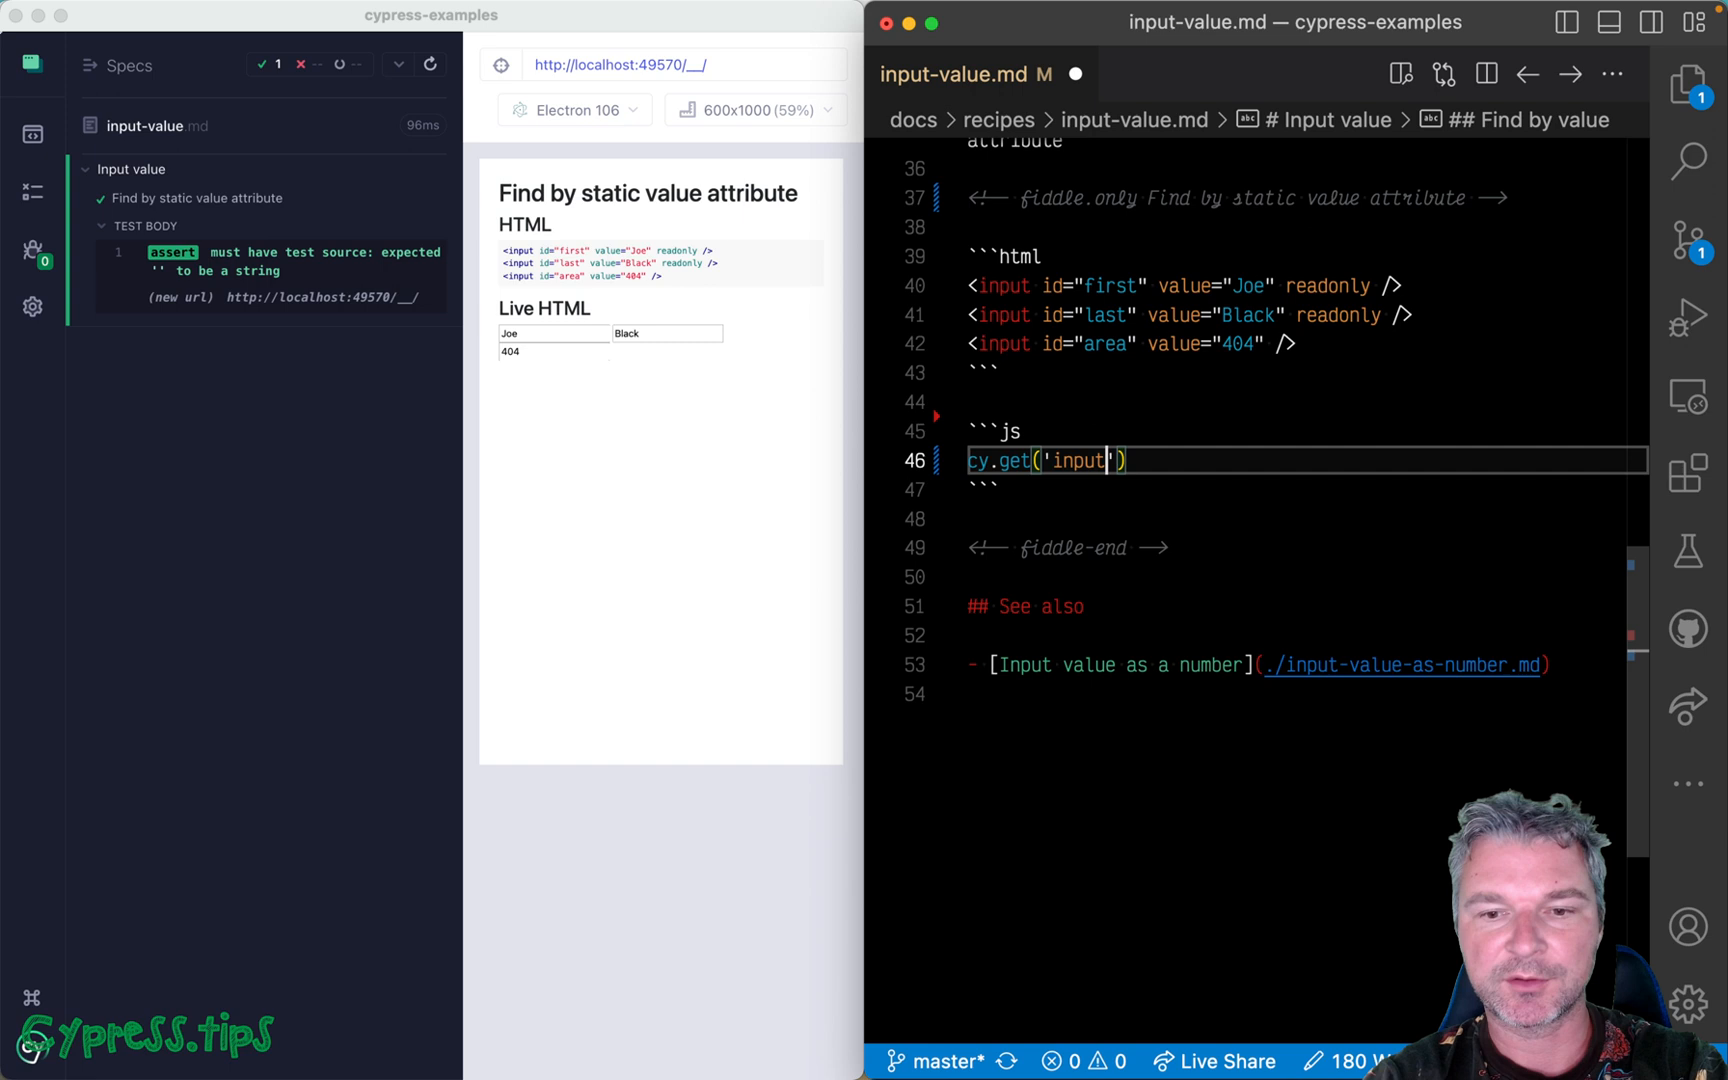
type("[]")
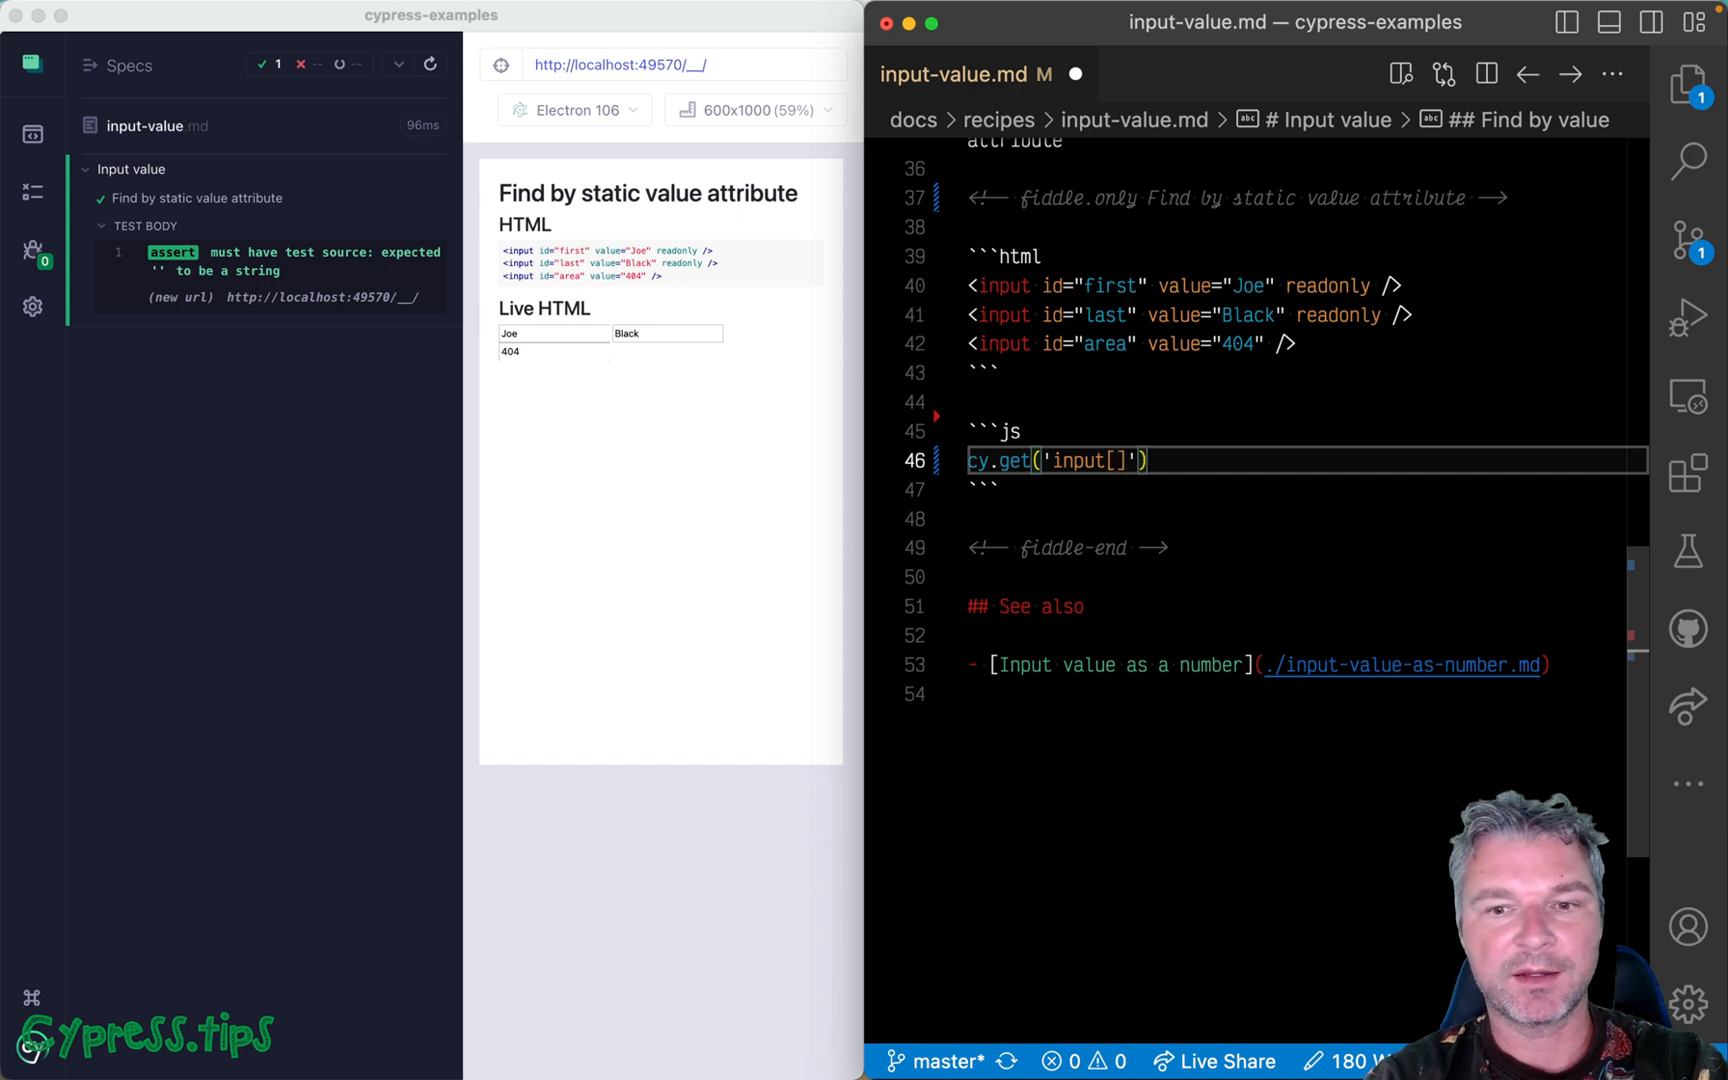
type("value=Joe")
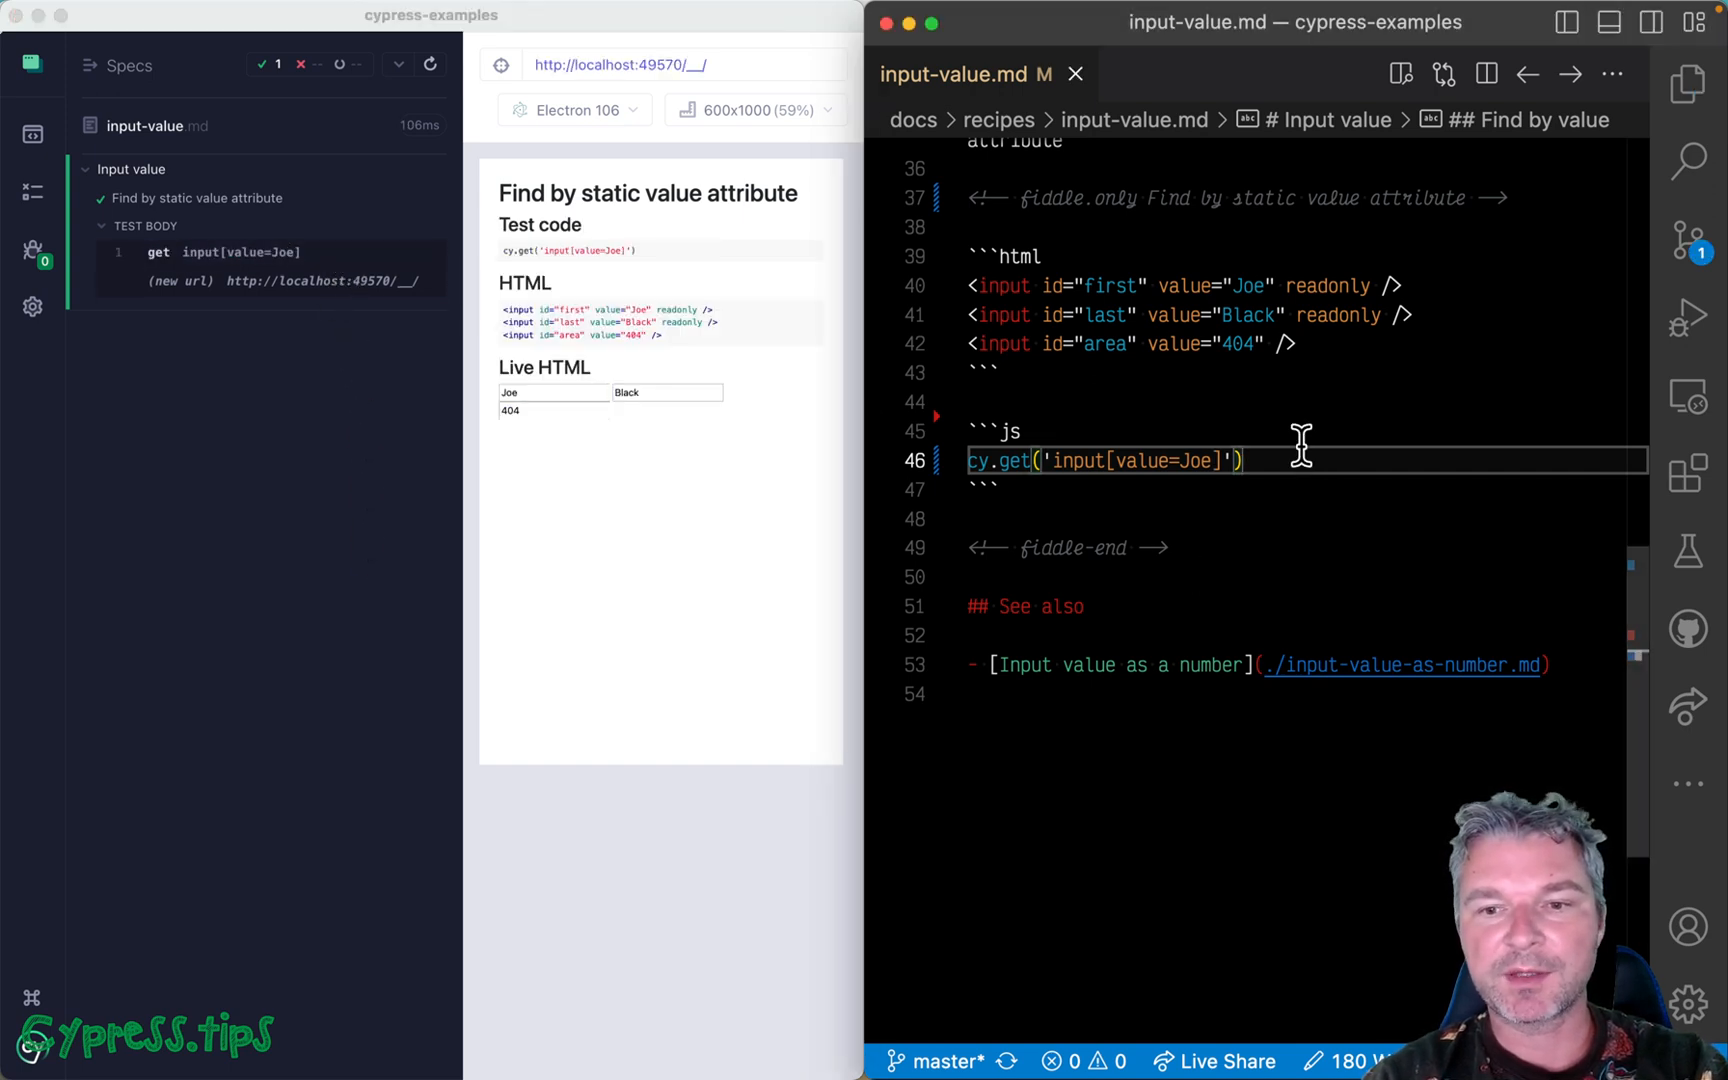
mouse_move(1229, 331)
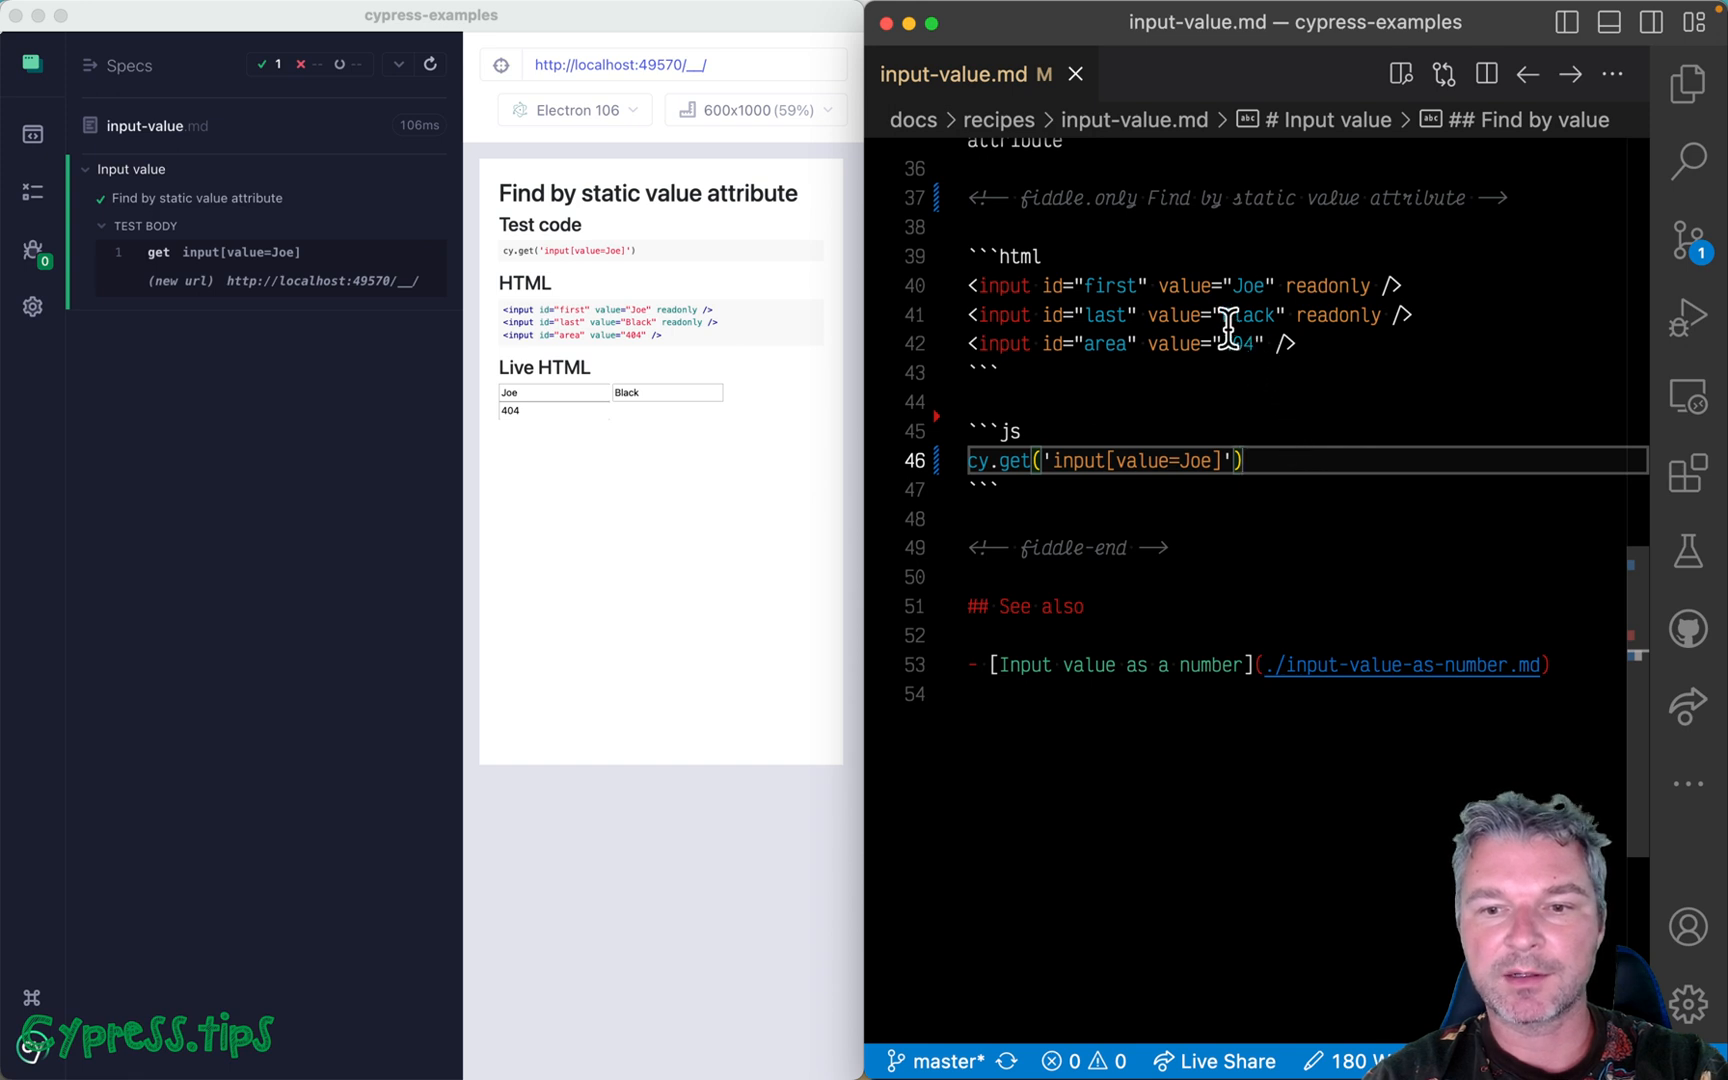
mouse_move(1228, 532)
type("^")
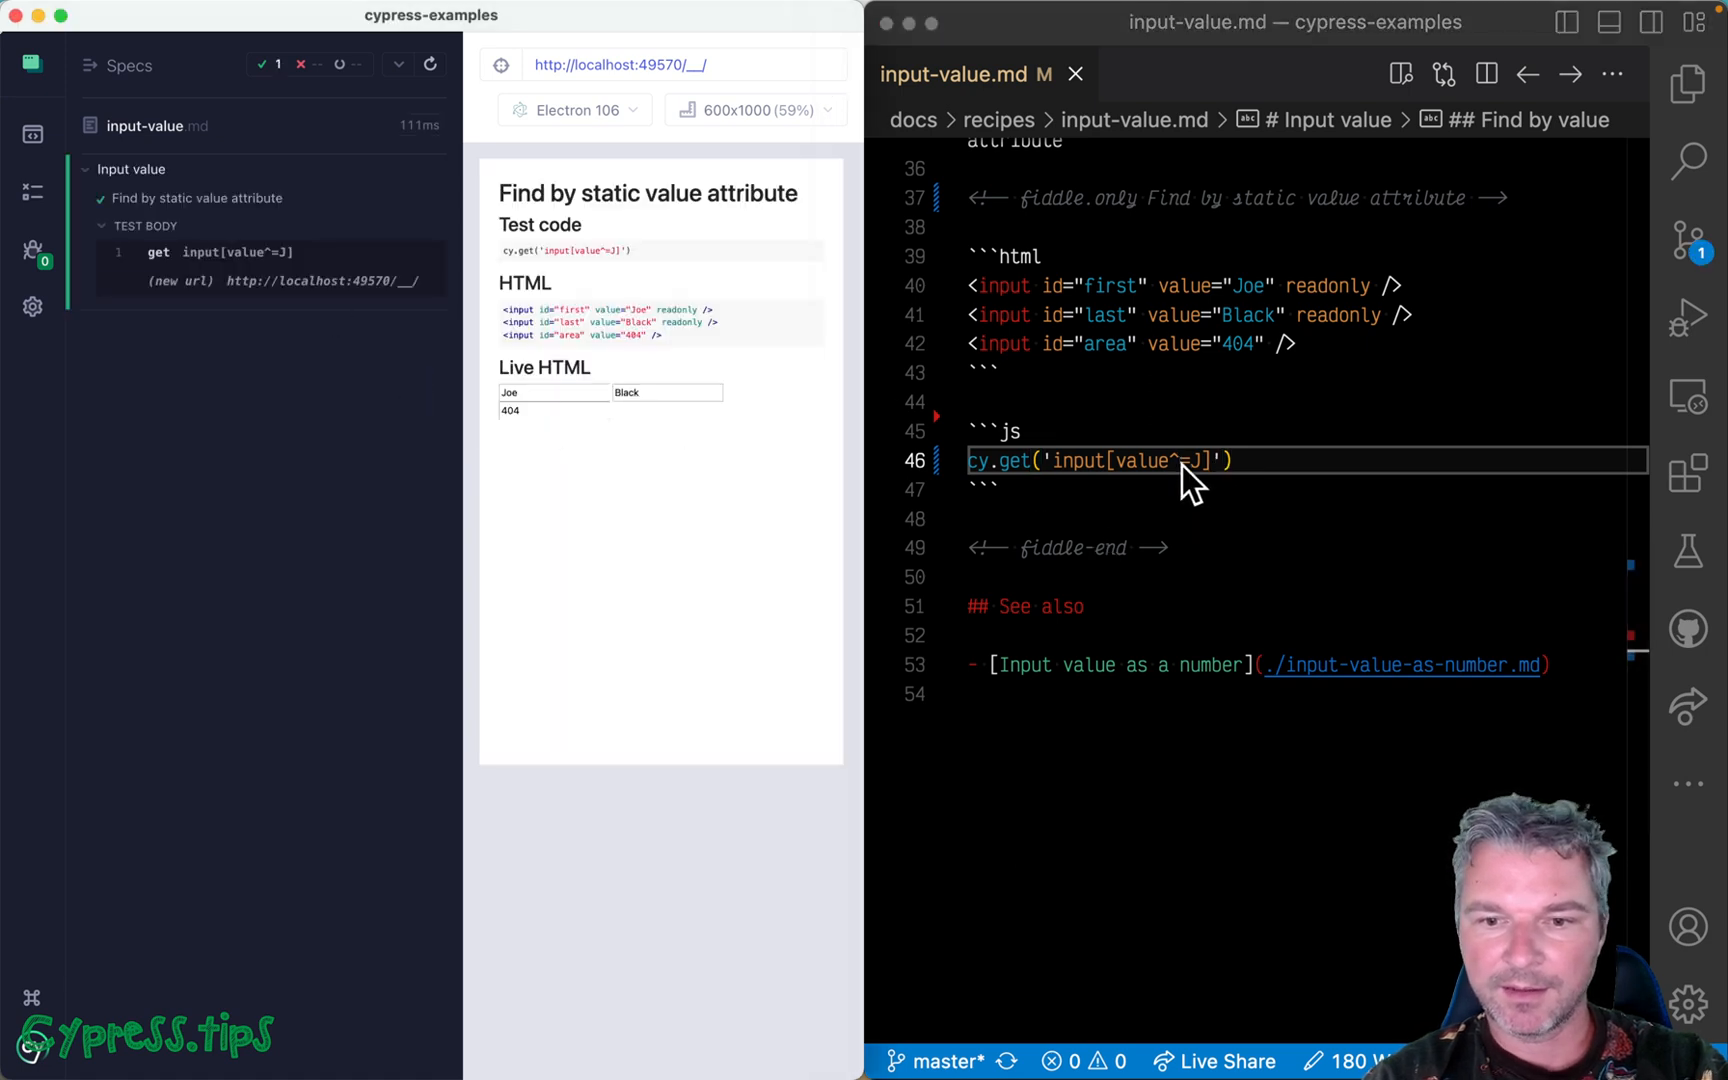
Try $= then settle on the contains selector input[value*=0].
type("$")
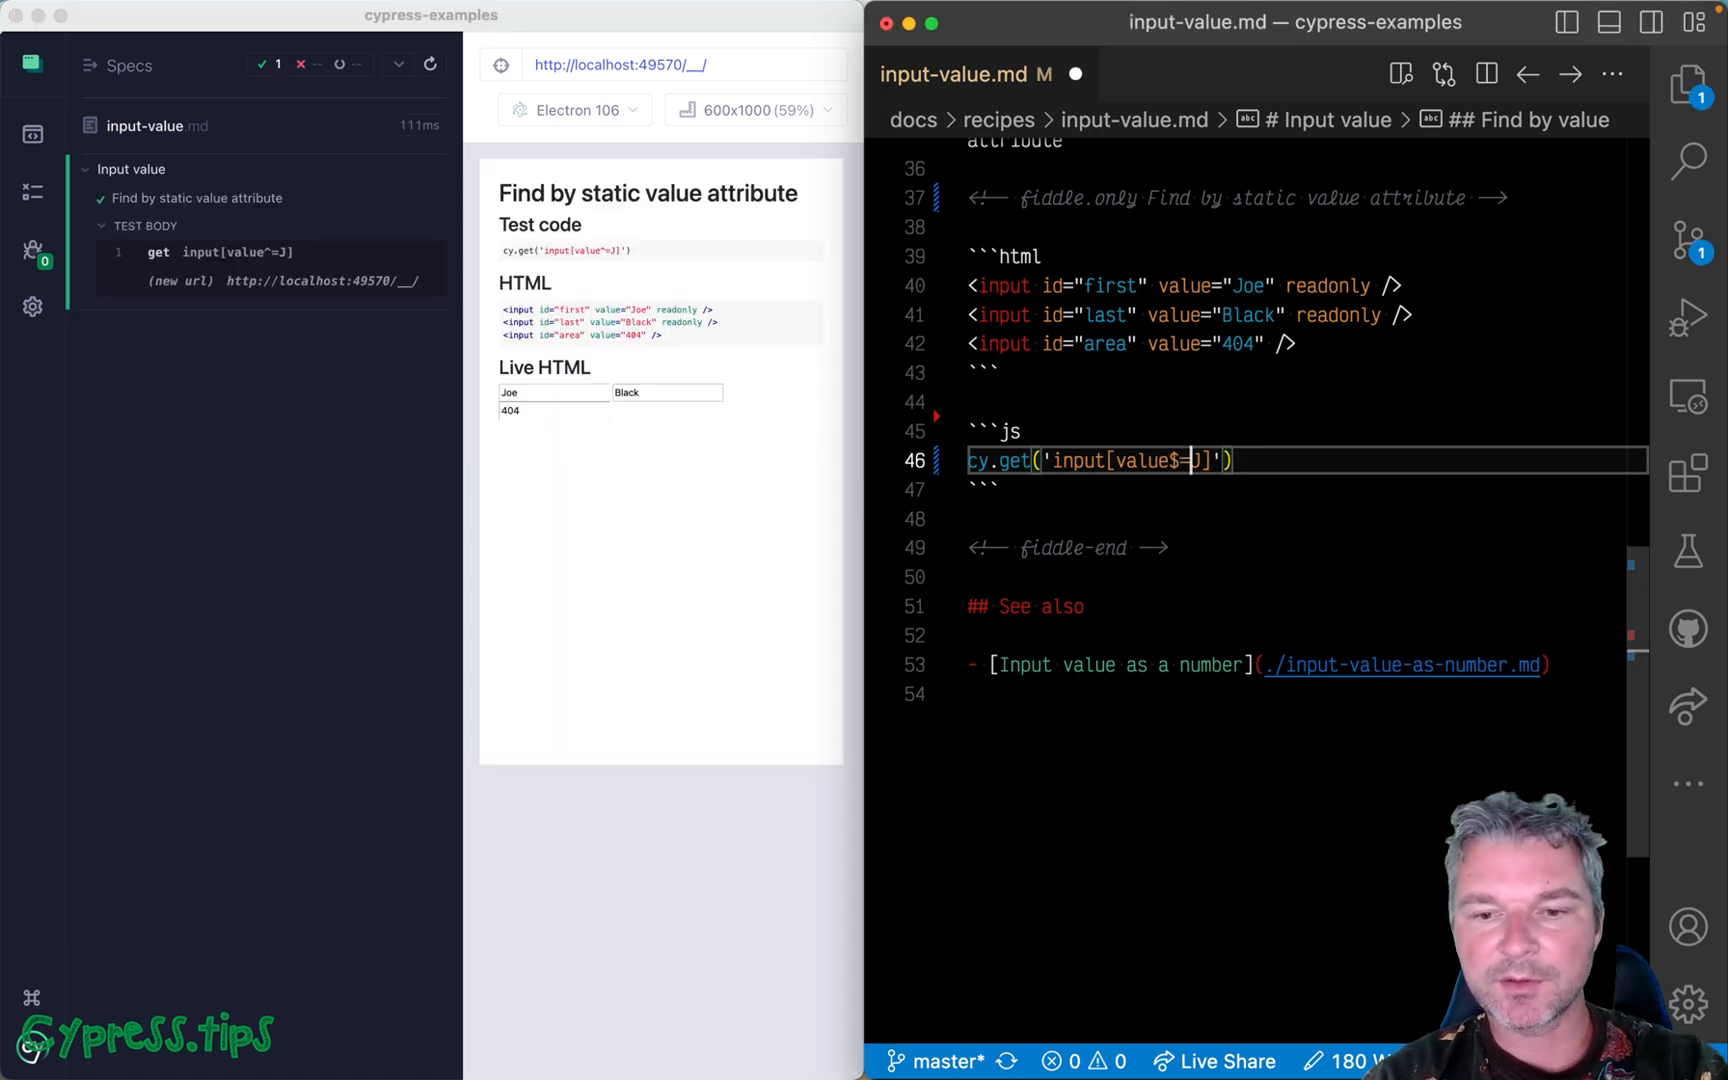
key("Backspace")
type("oe")
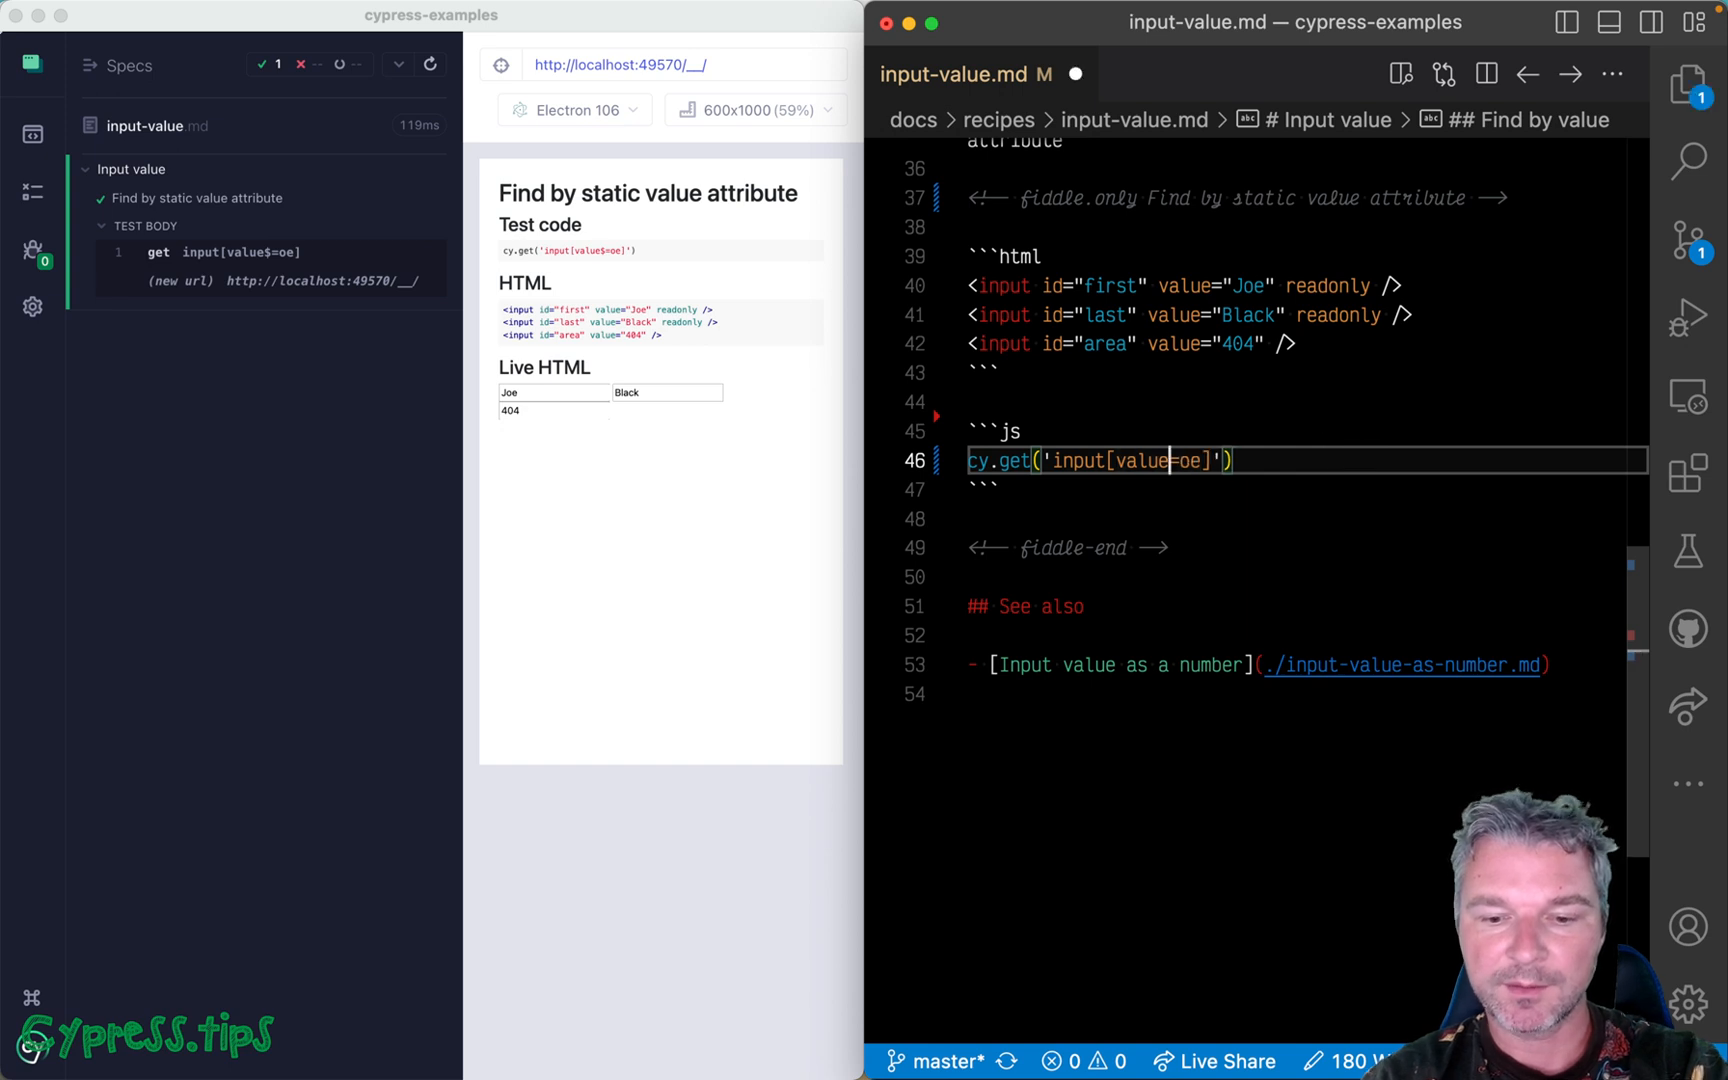
type("*")
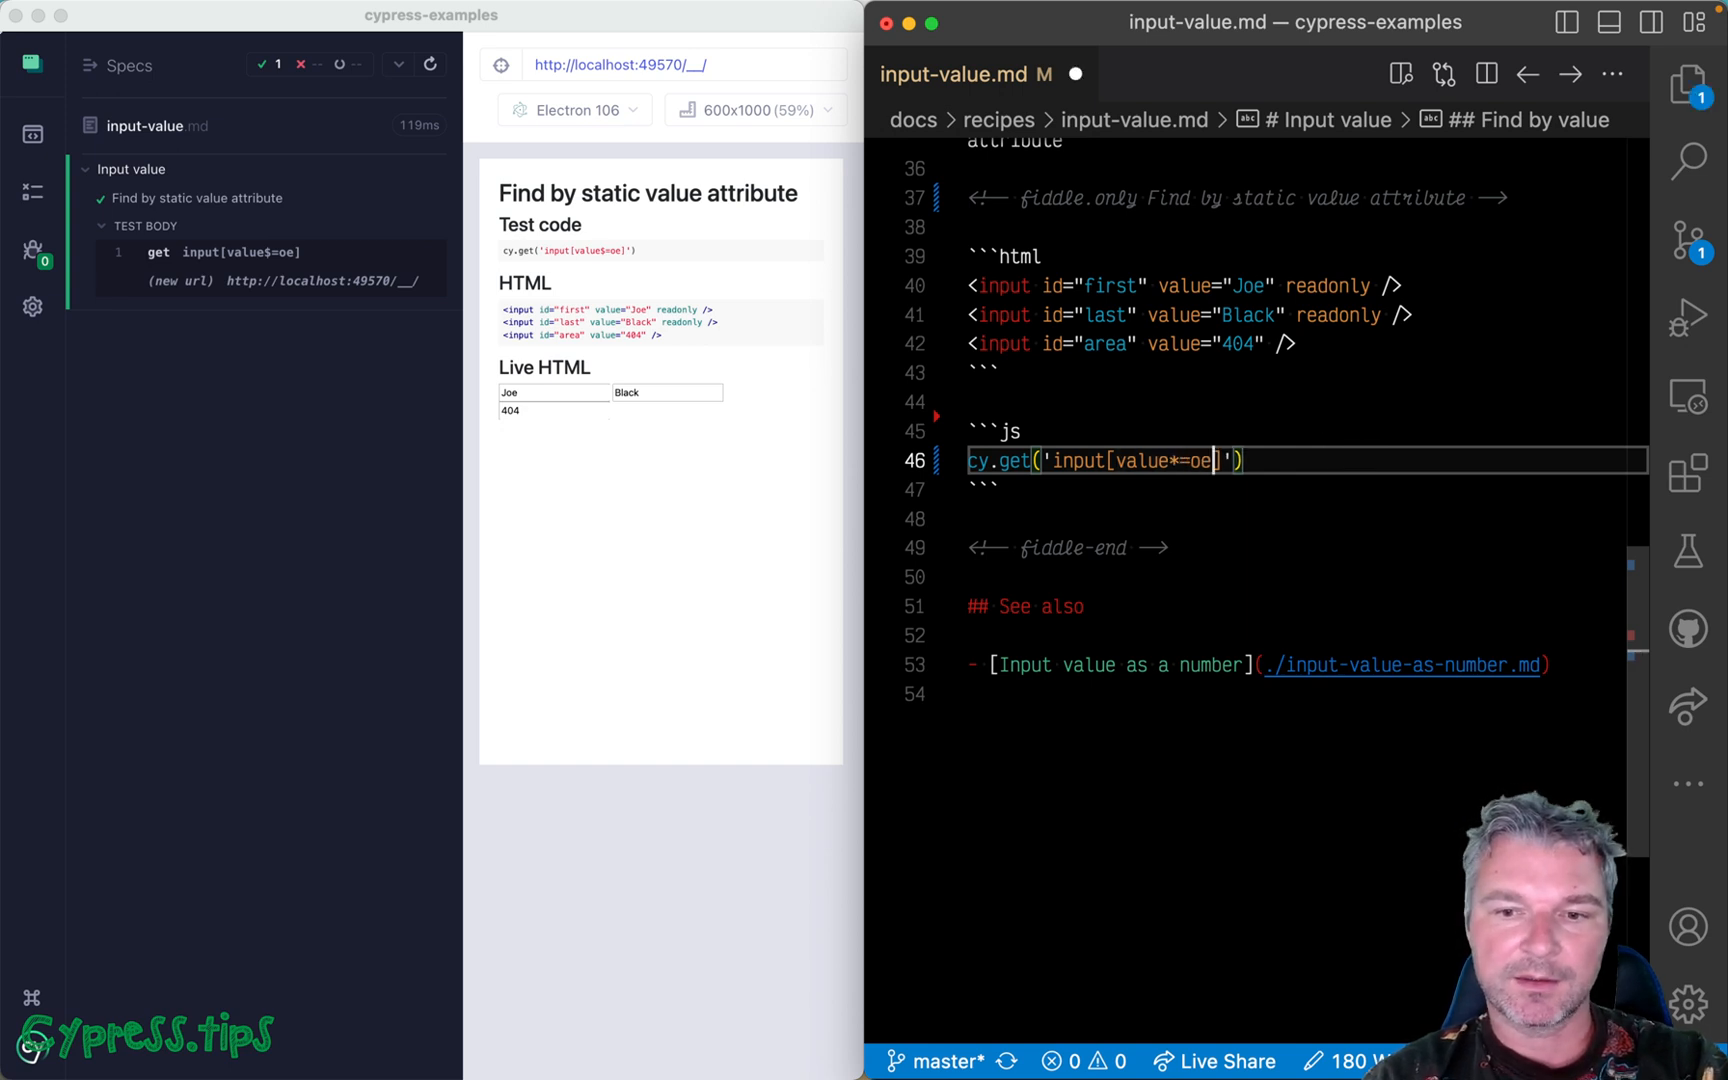
type("0")
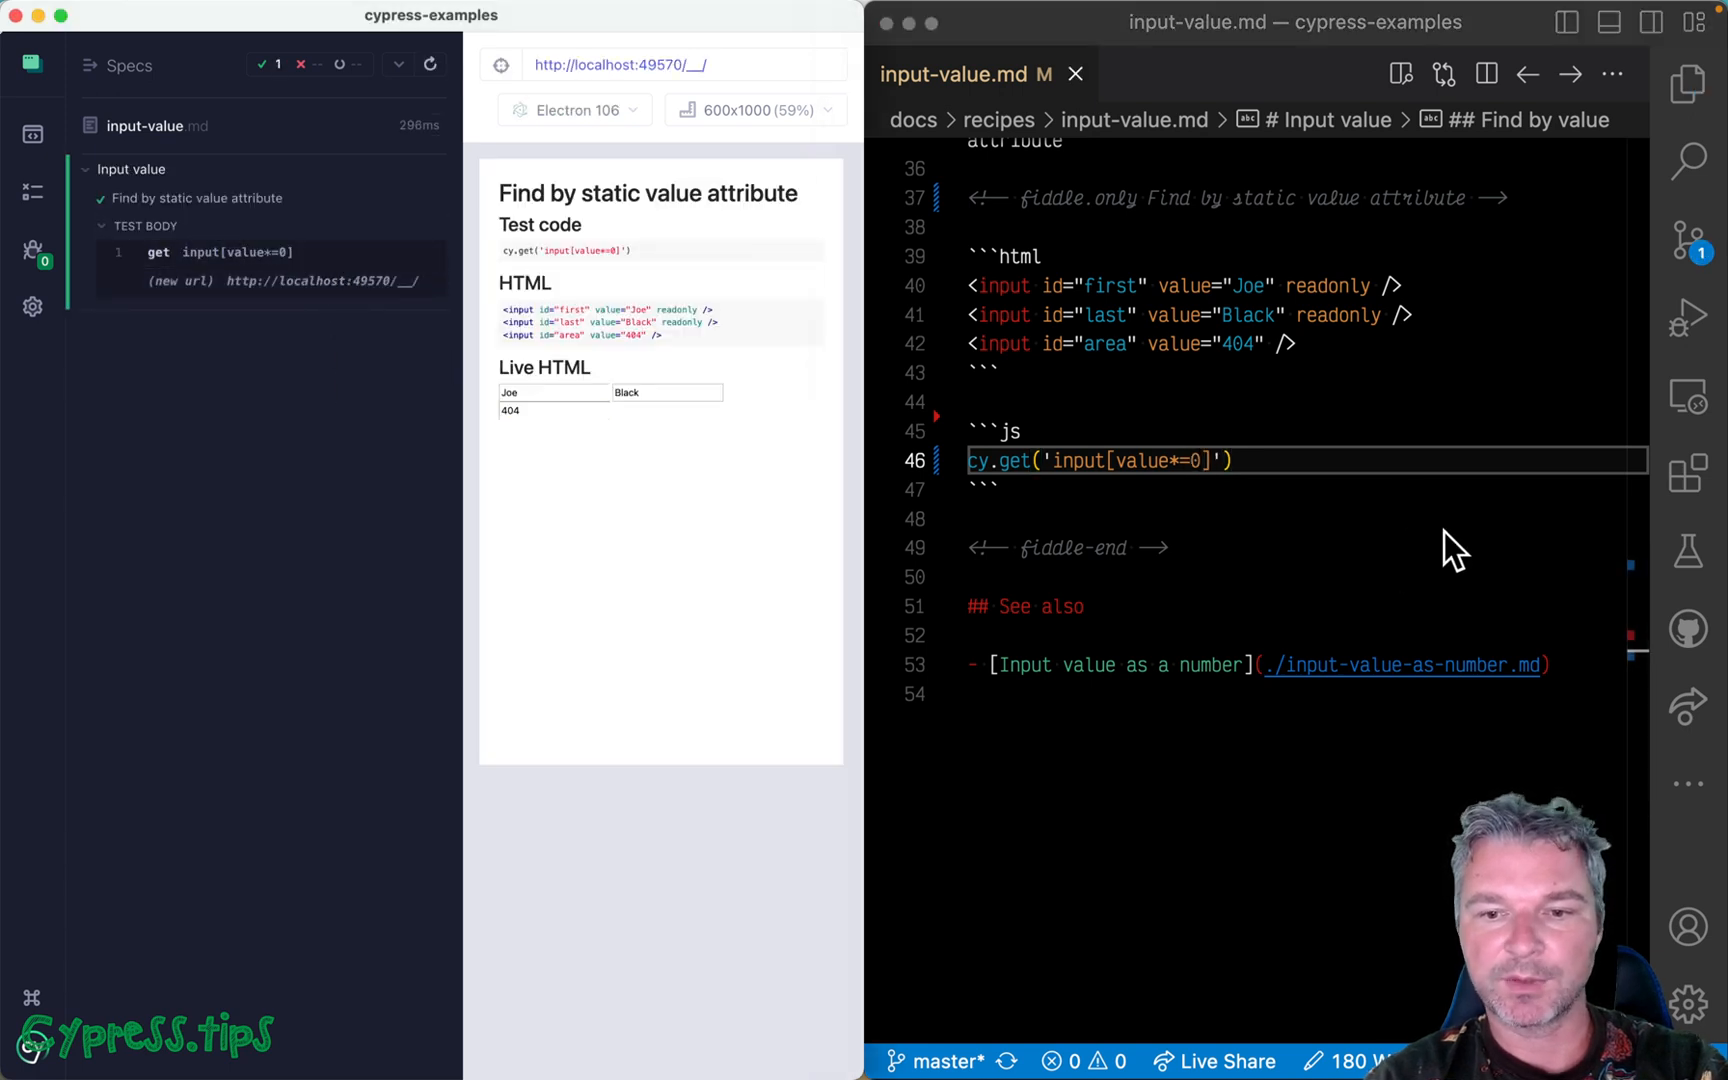
Chain .should('have.value', '404') so the test asserts the matched input's value.
type(".should")
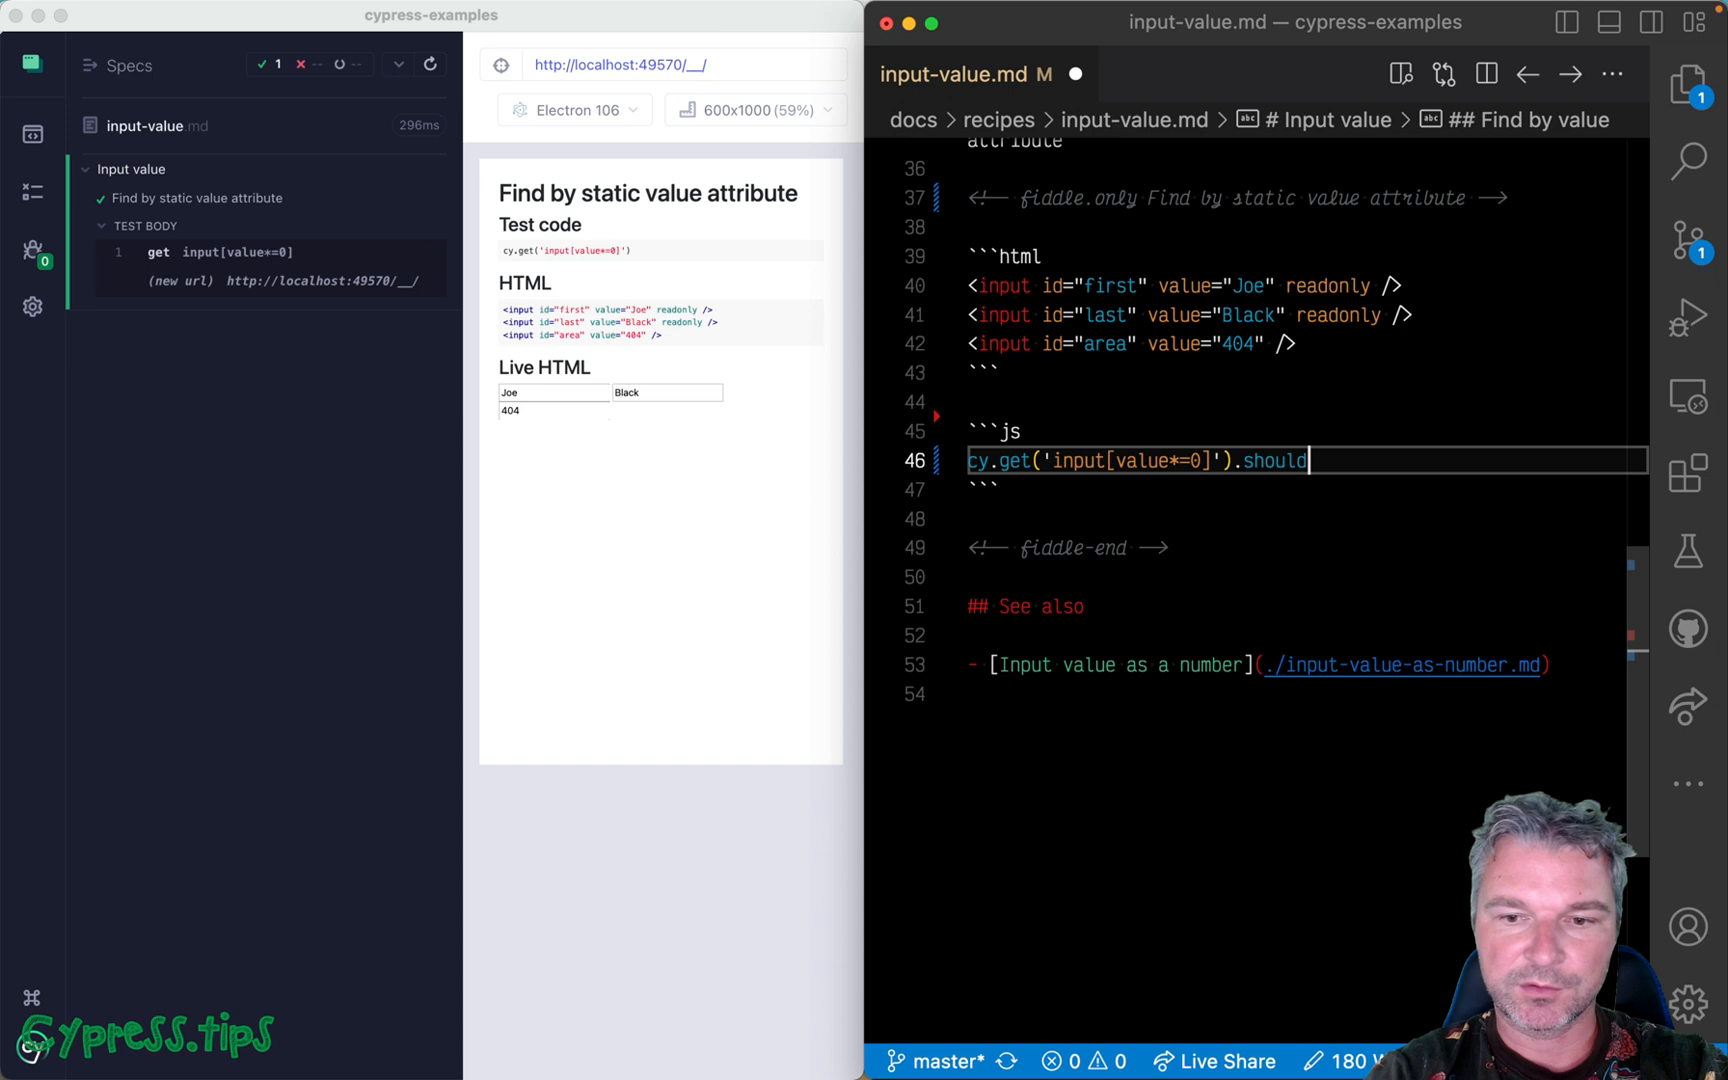
type("('have.value')")
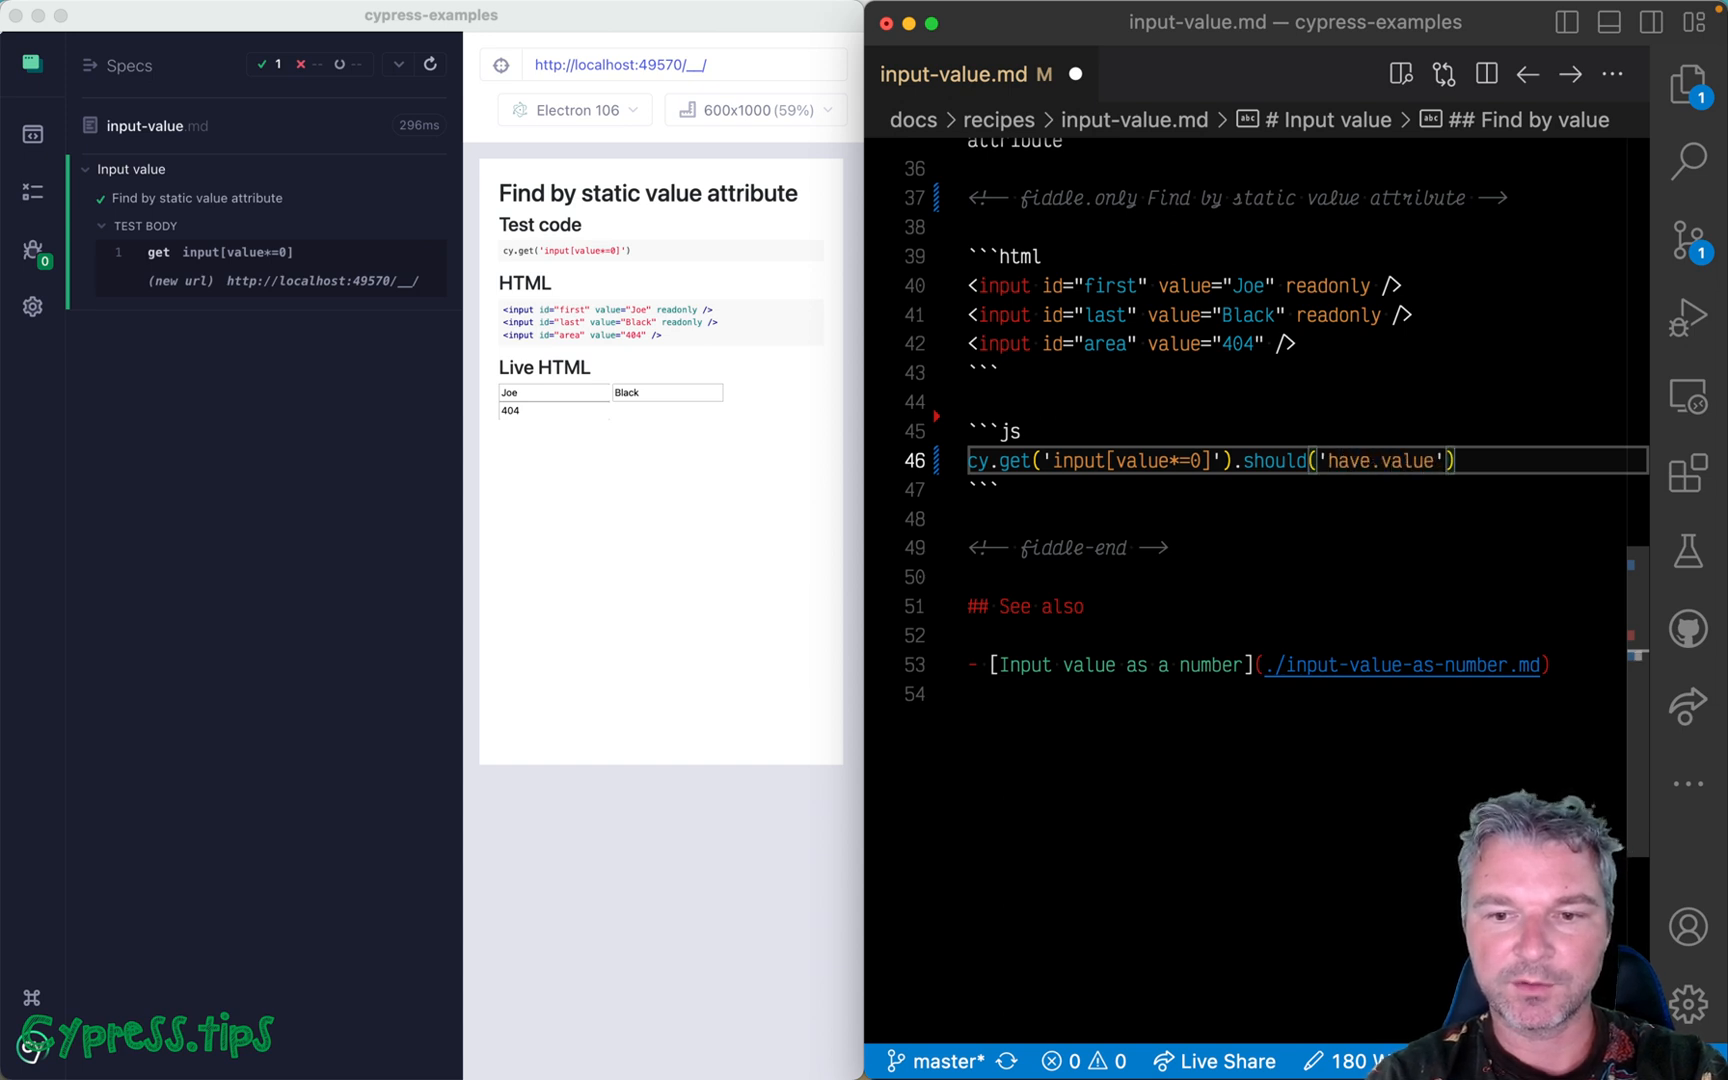
type(", '404'")
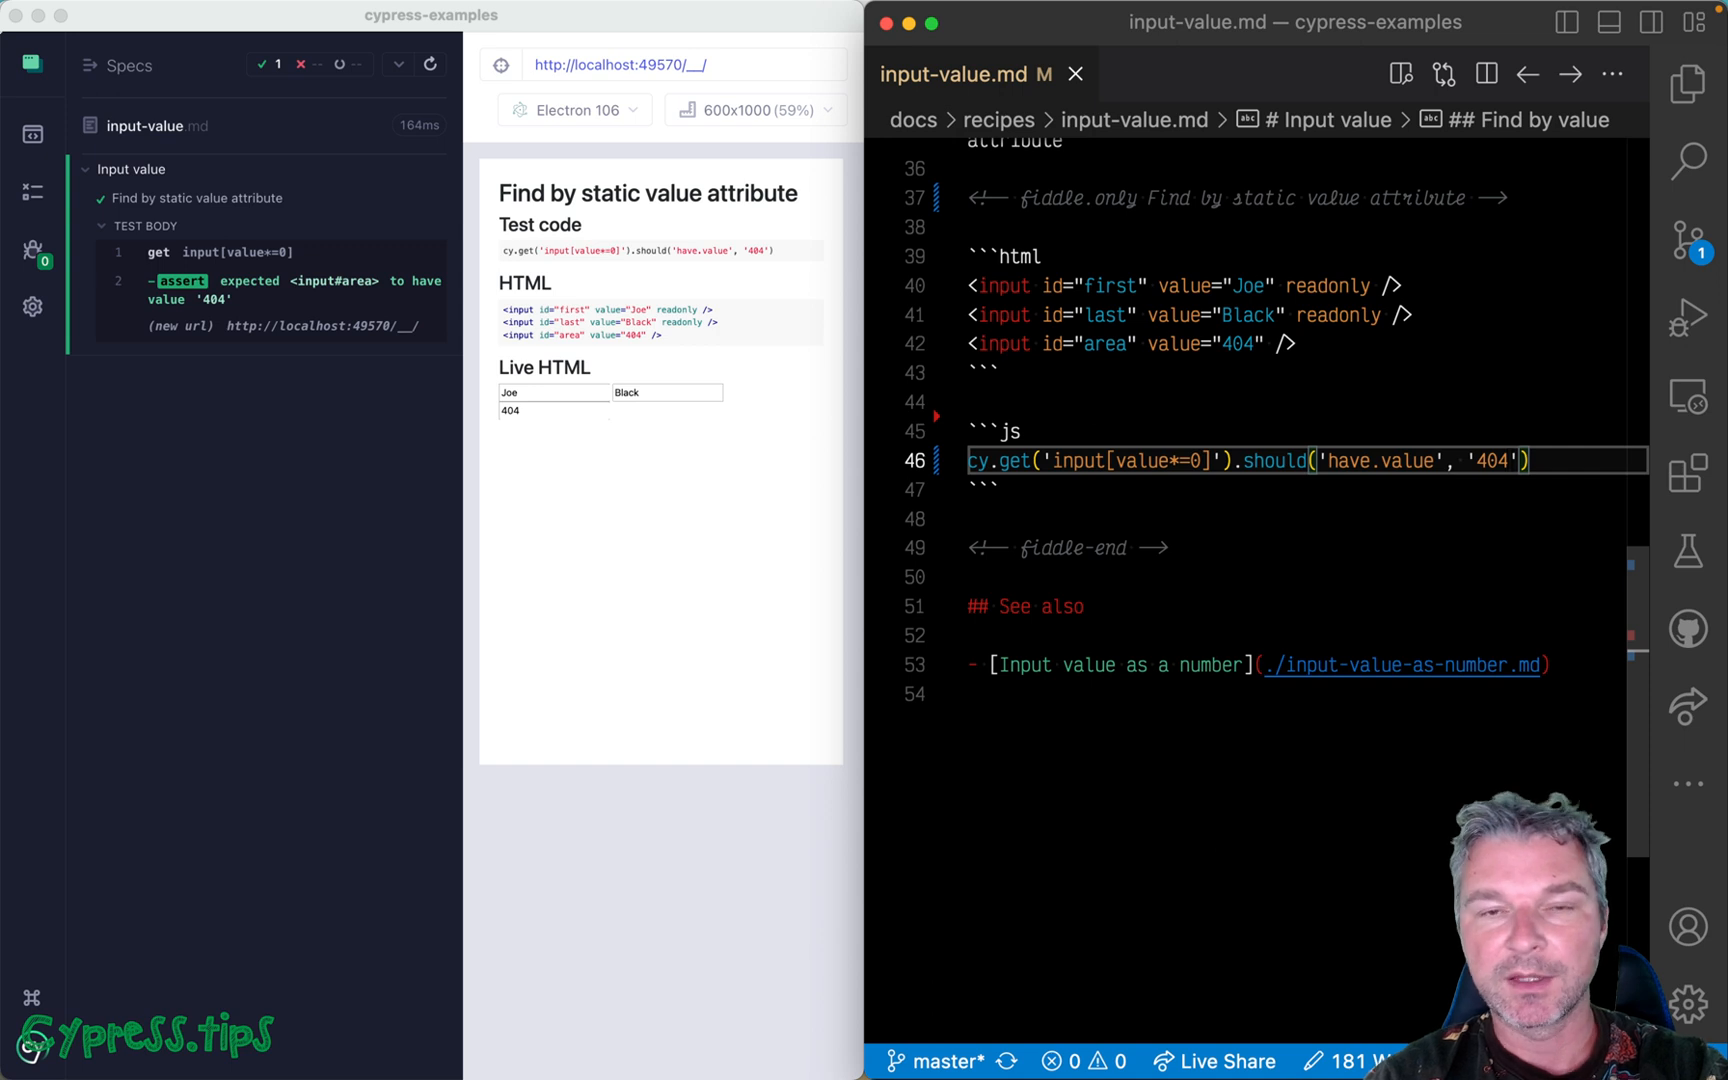
mouse_move(1246, 471)
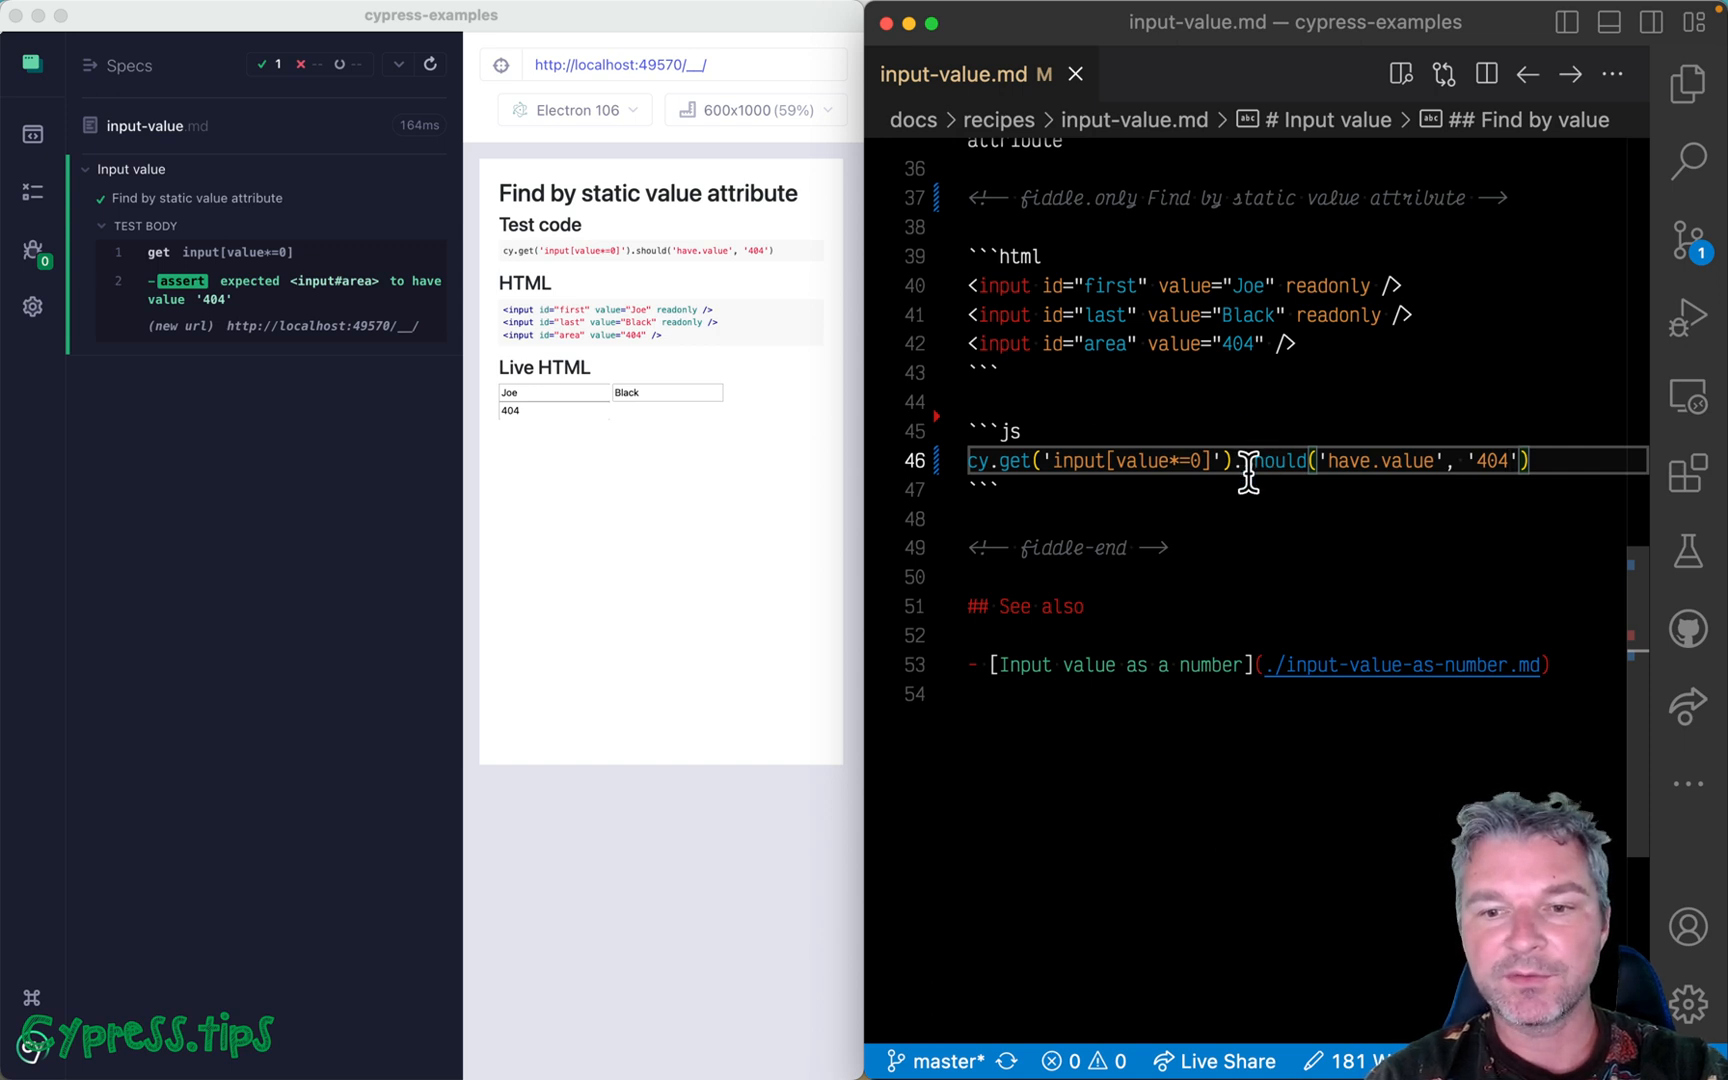
left_click(1234, 344)
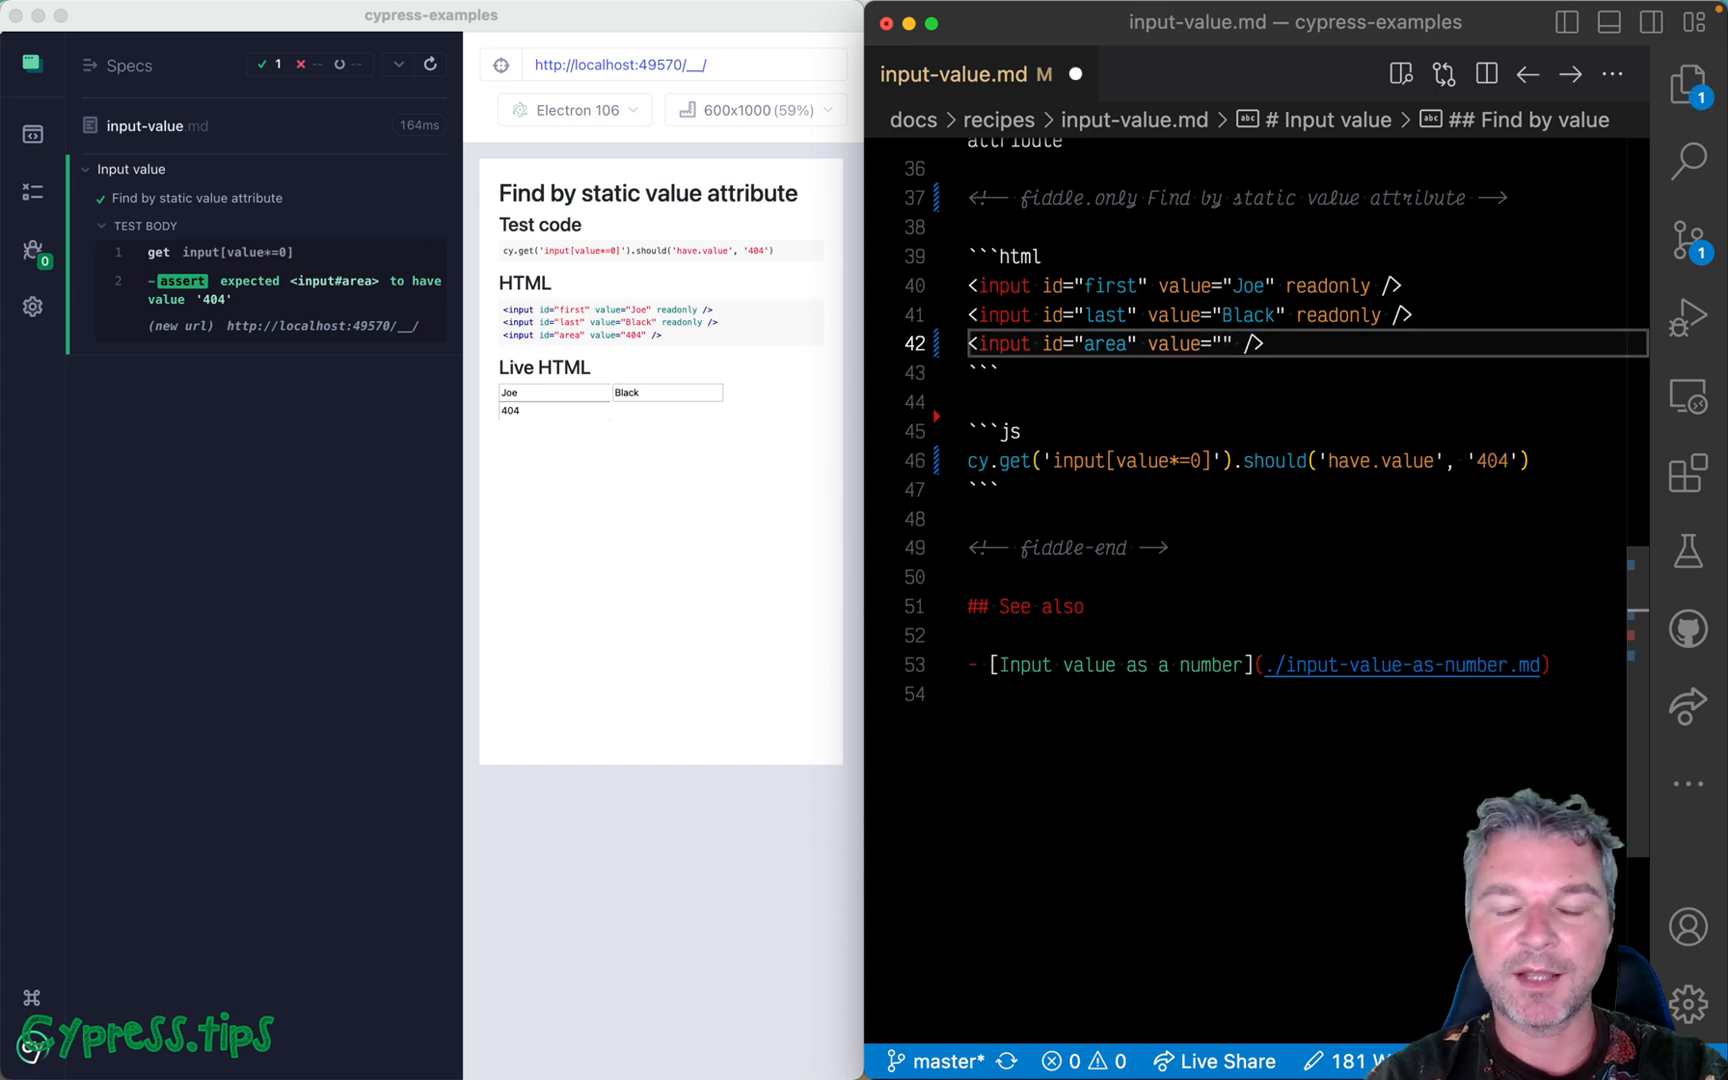
Remove the area input's value attribute and add cy.get('input#area').type('404') before the assertion.
key("Backspace")
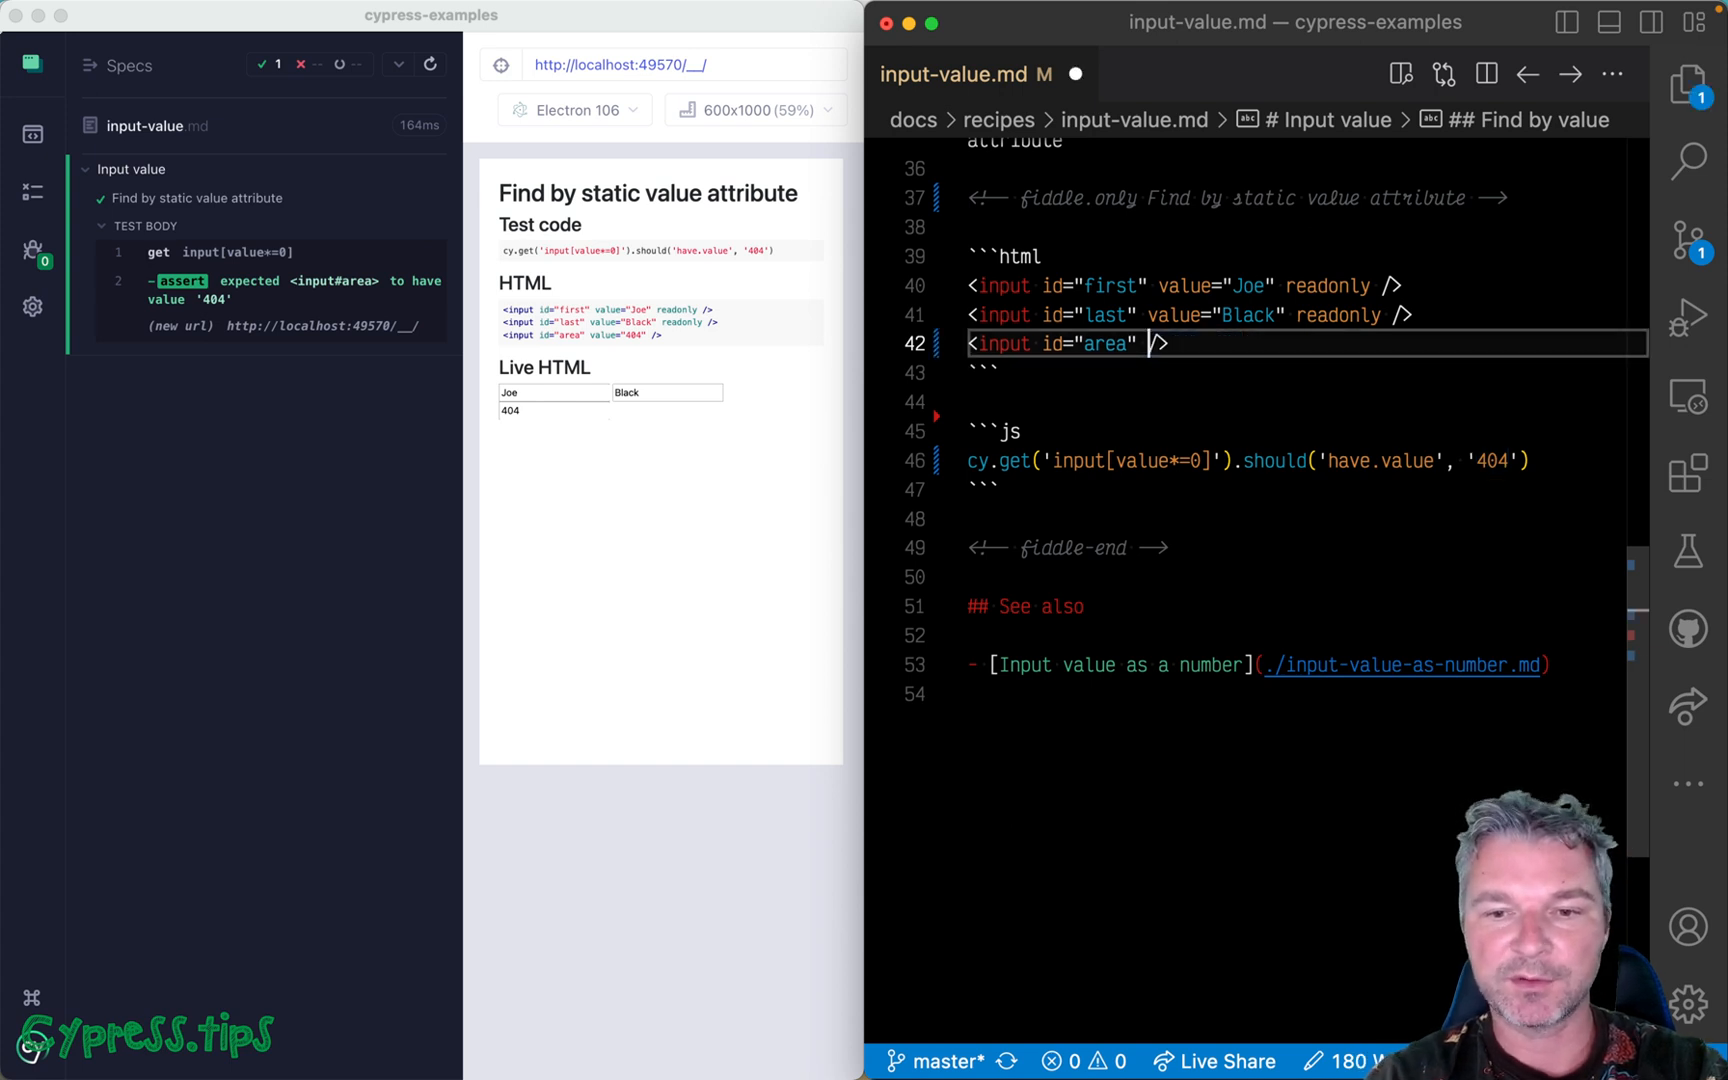
key("Enter")
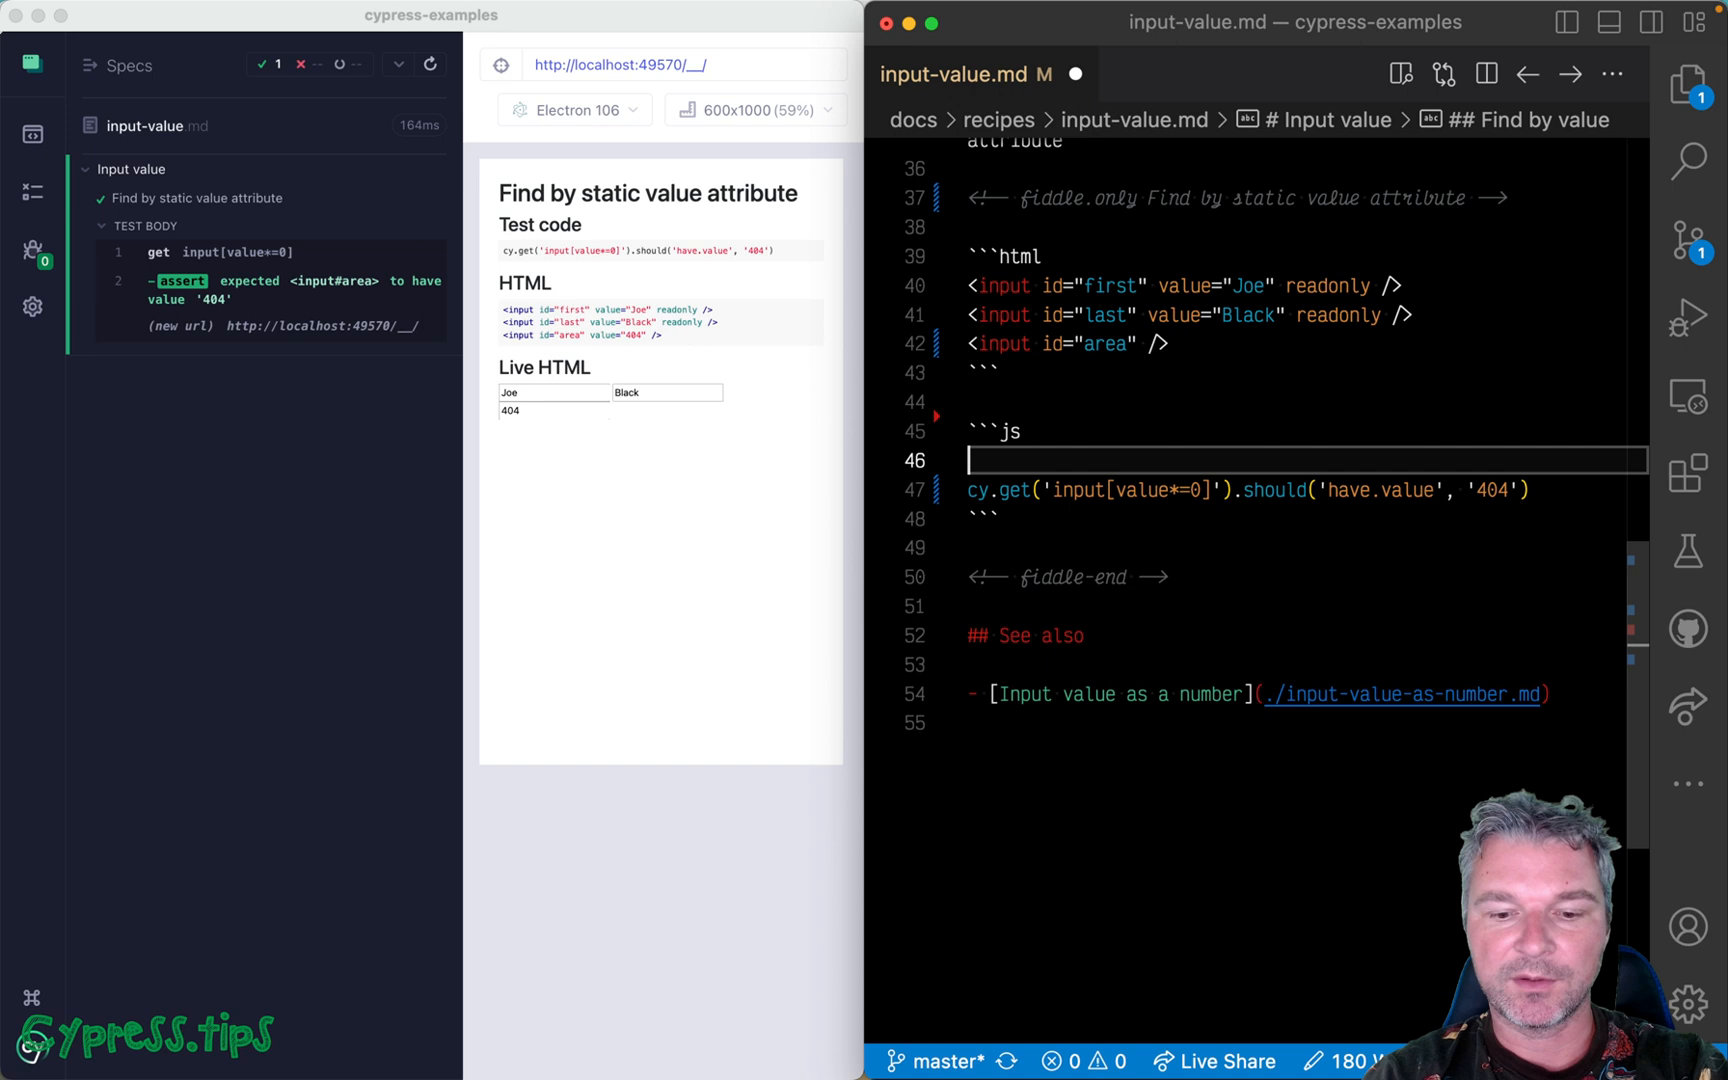
type("cy.get('in'")
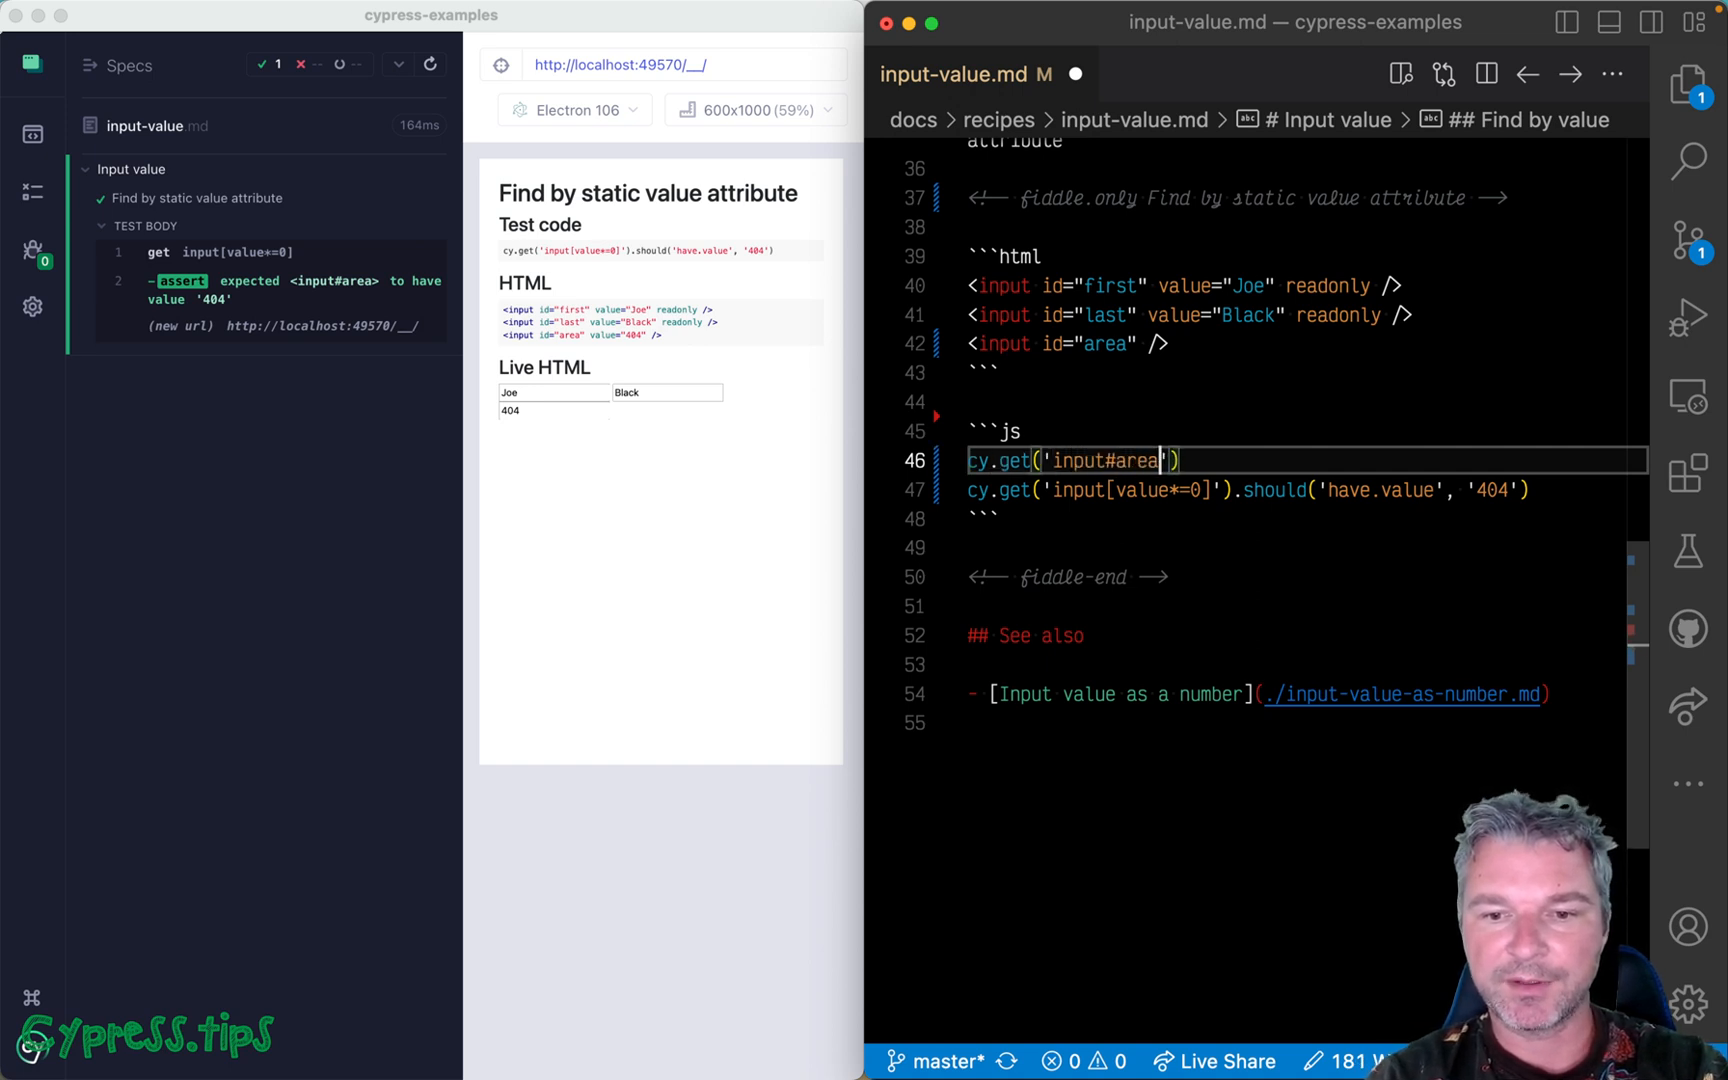
type(".type()")
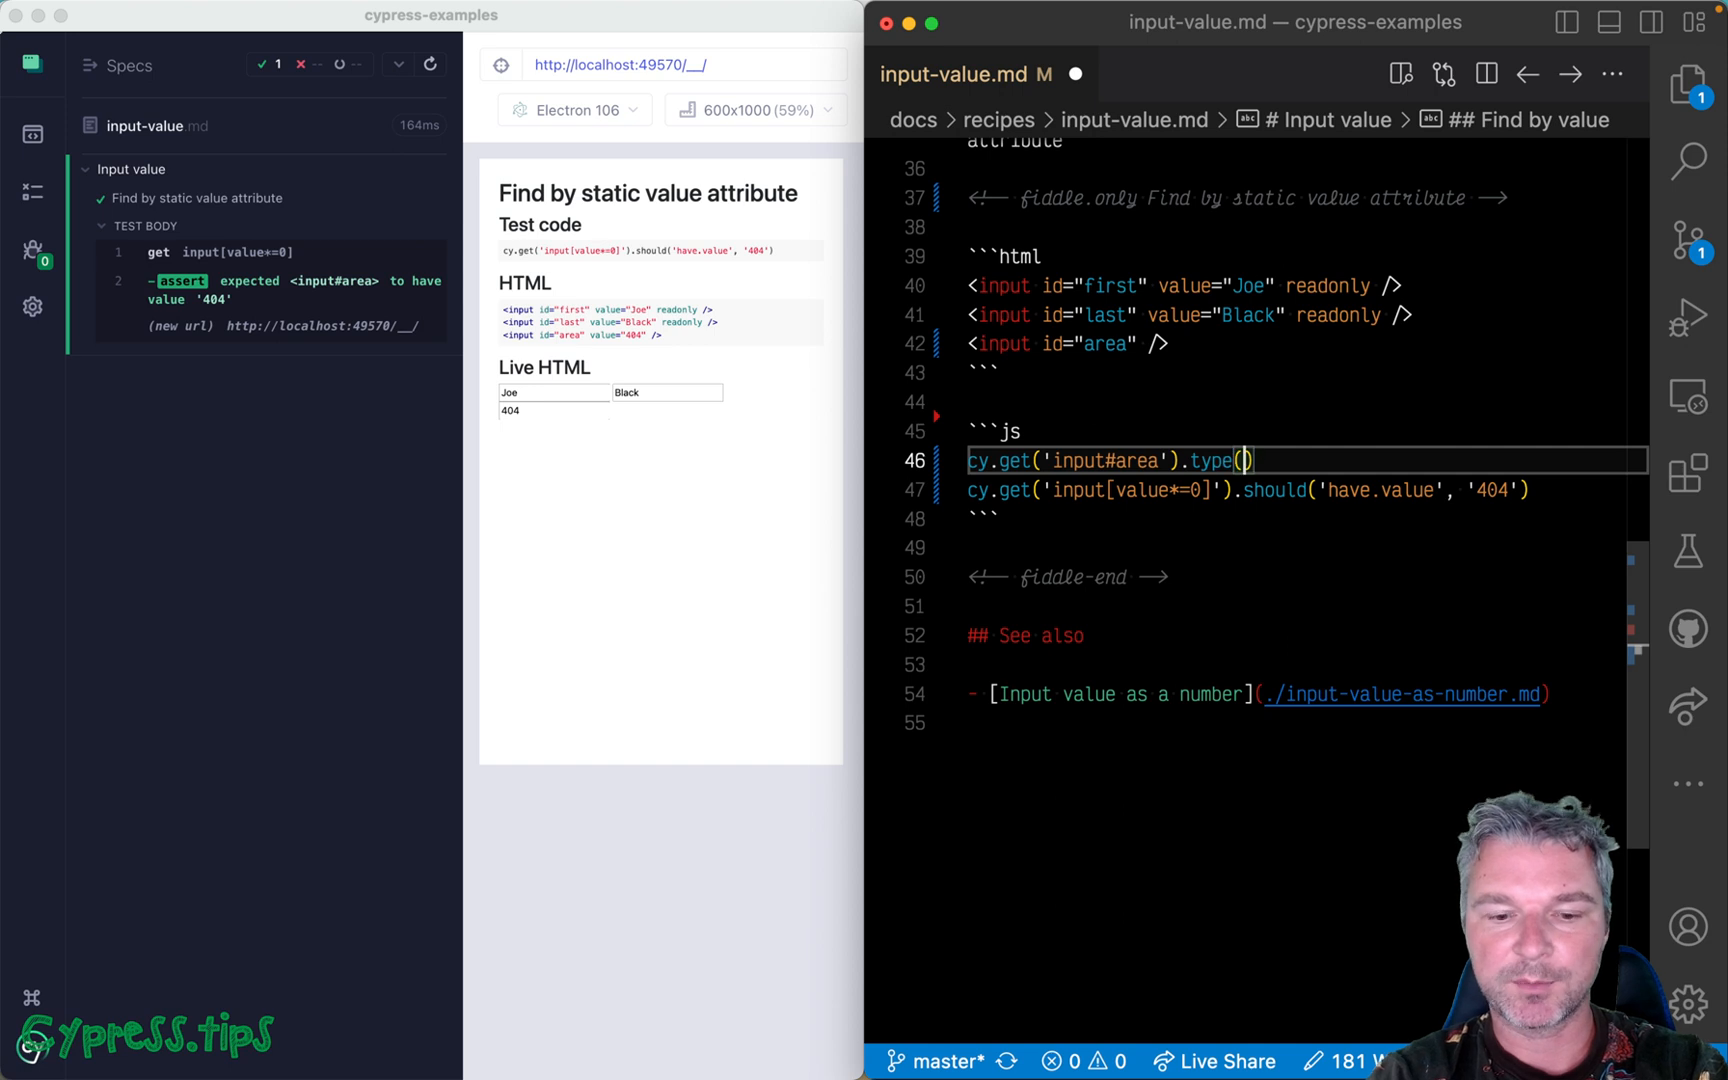
type("'404'")
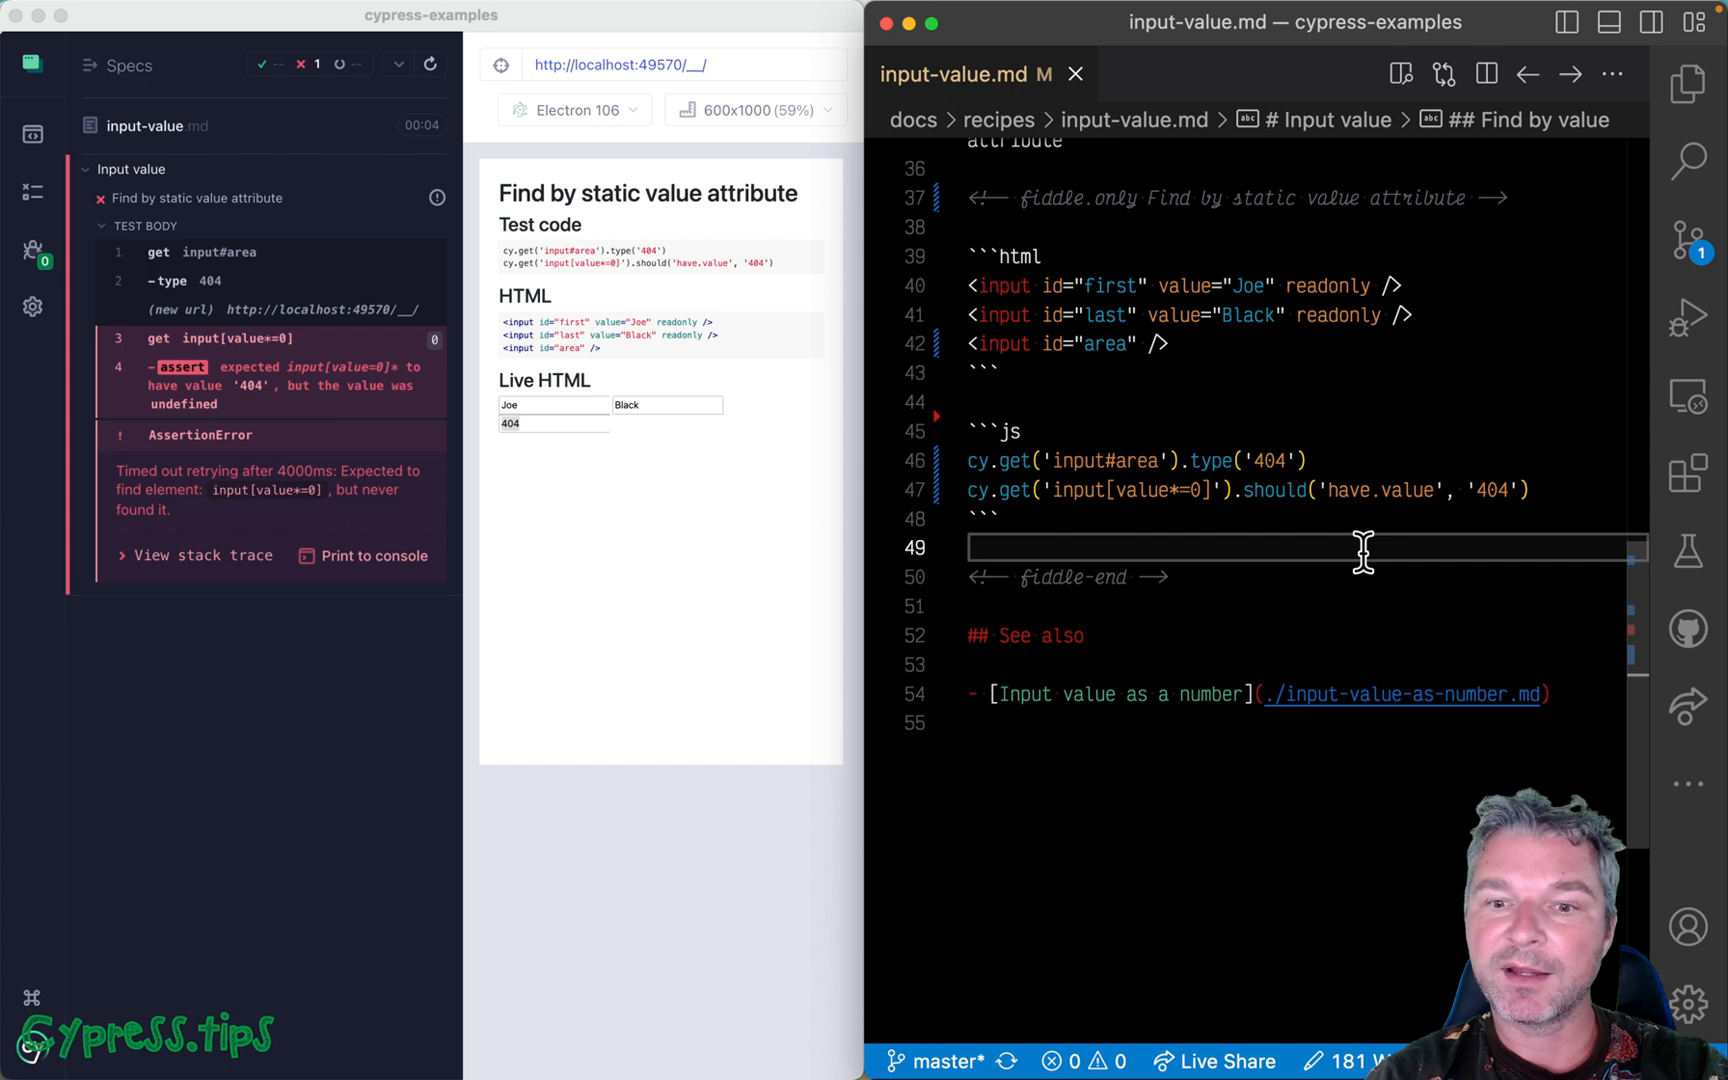
left_click(1207, 490)
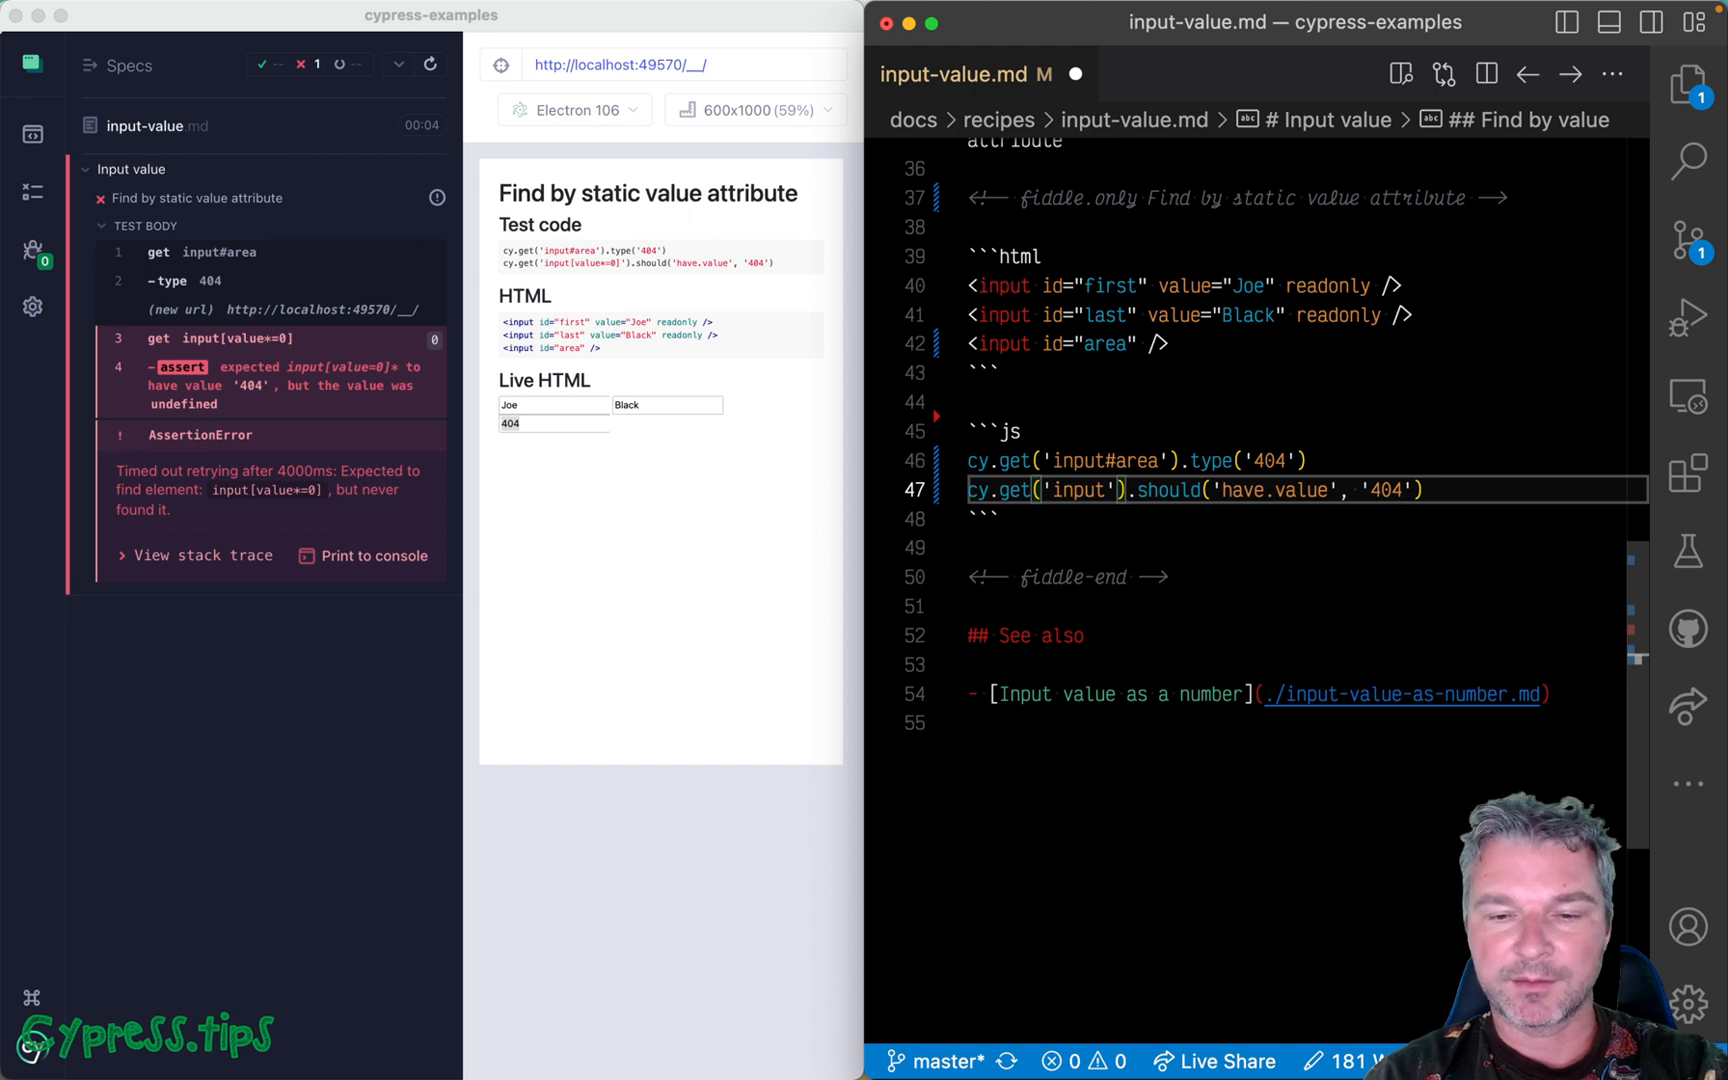
Chain .filter((k, input) => { onto cy.get('input') before the assertion.
type(".filter('")
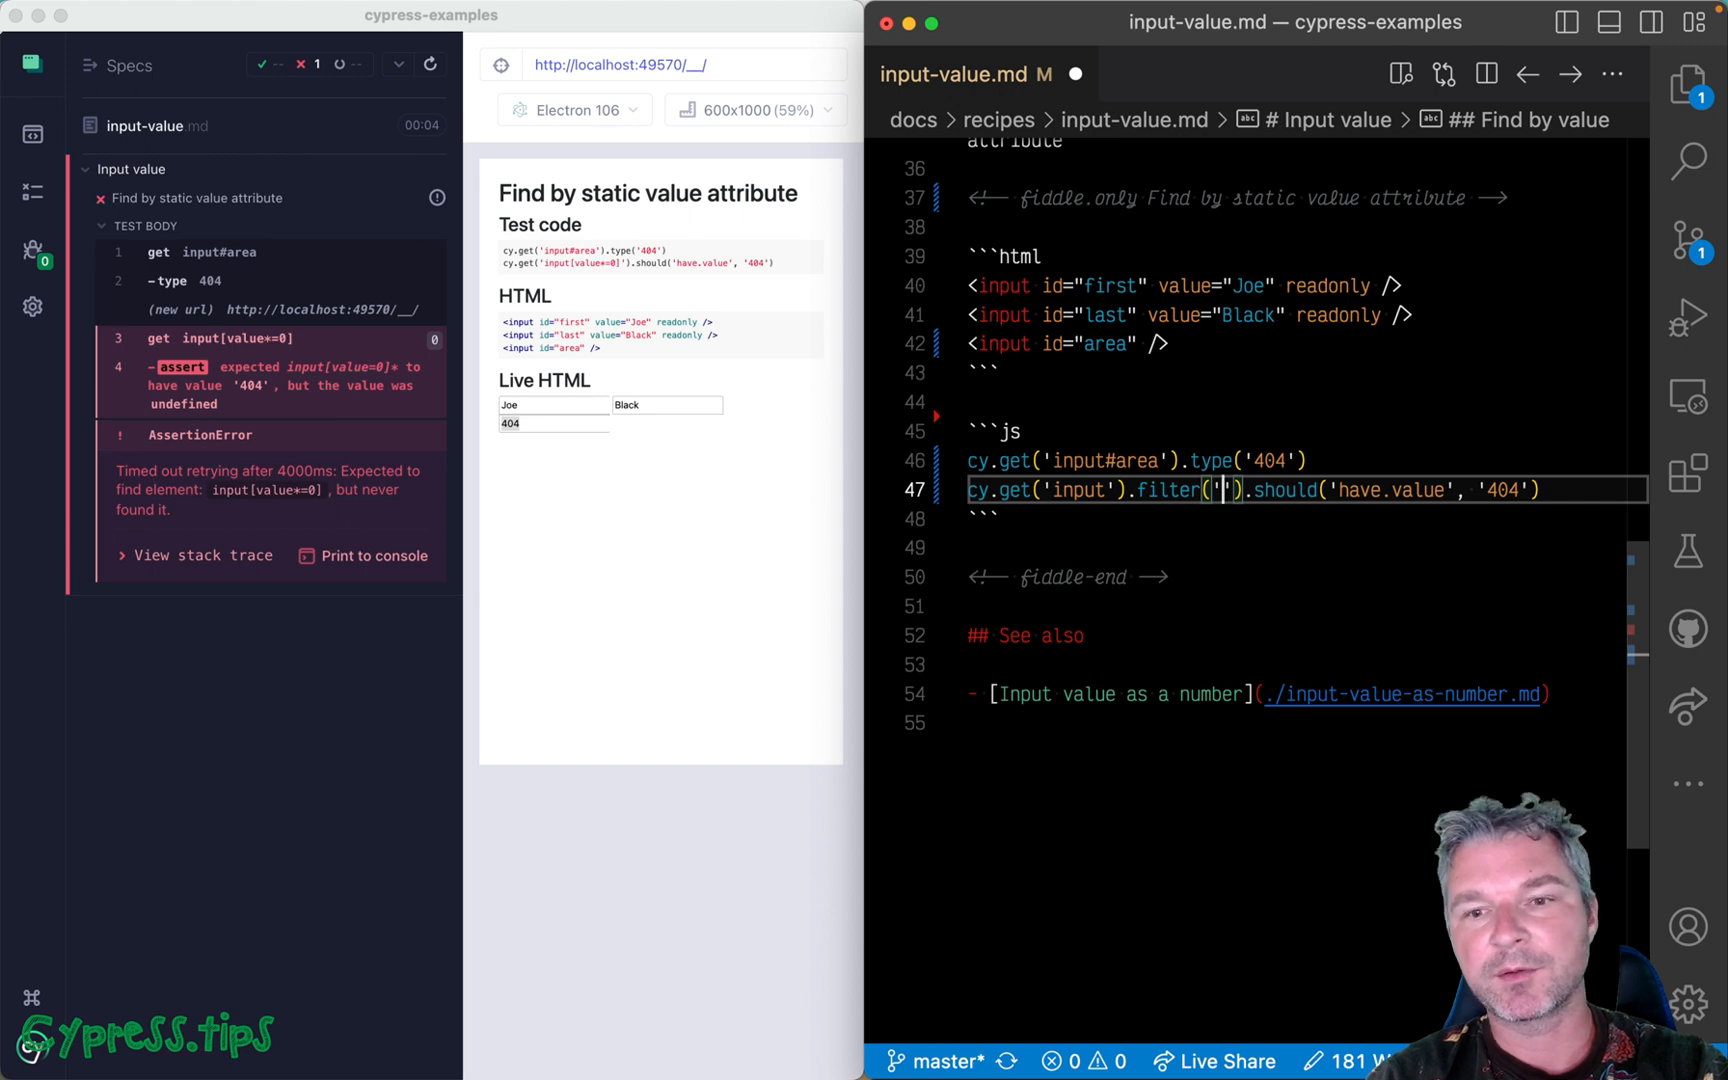
key("Backspace")
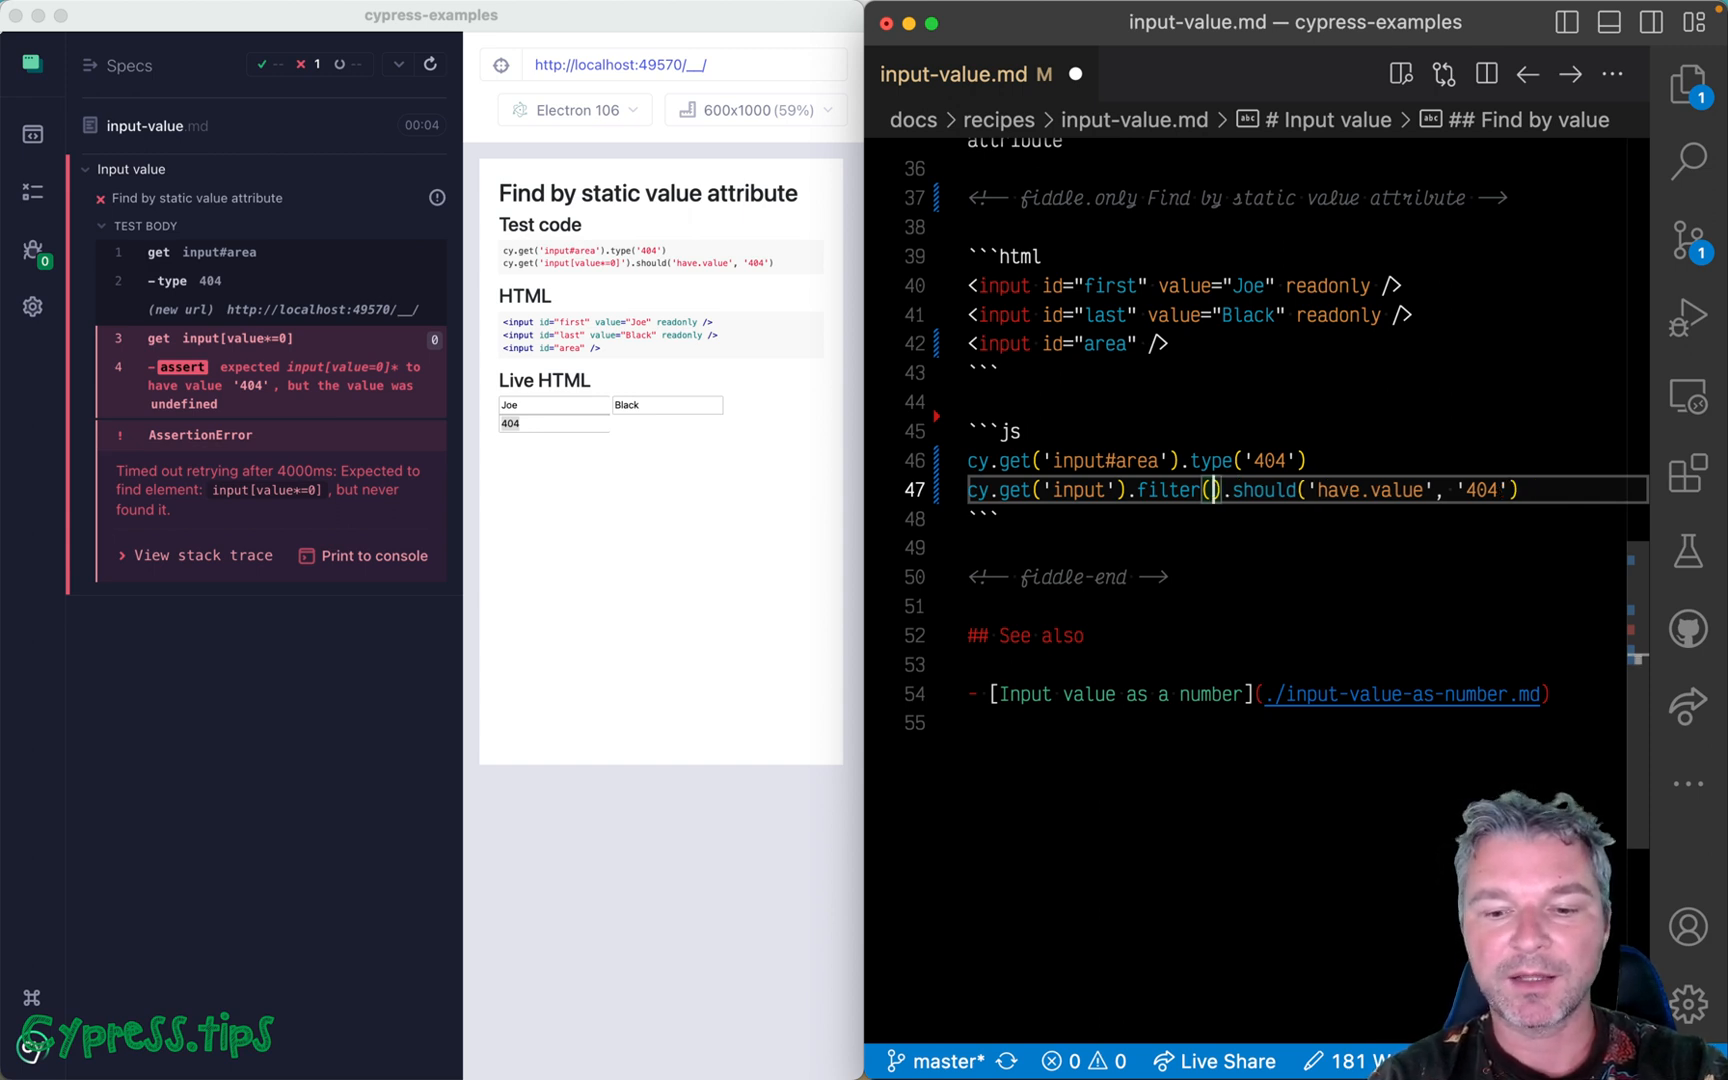
type("k, )")
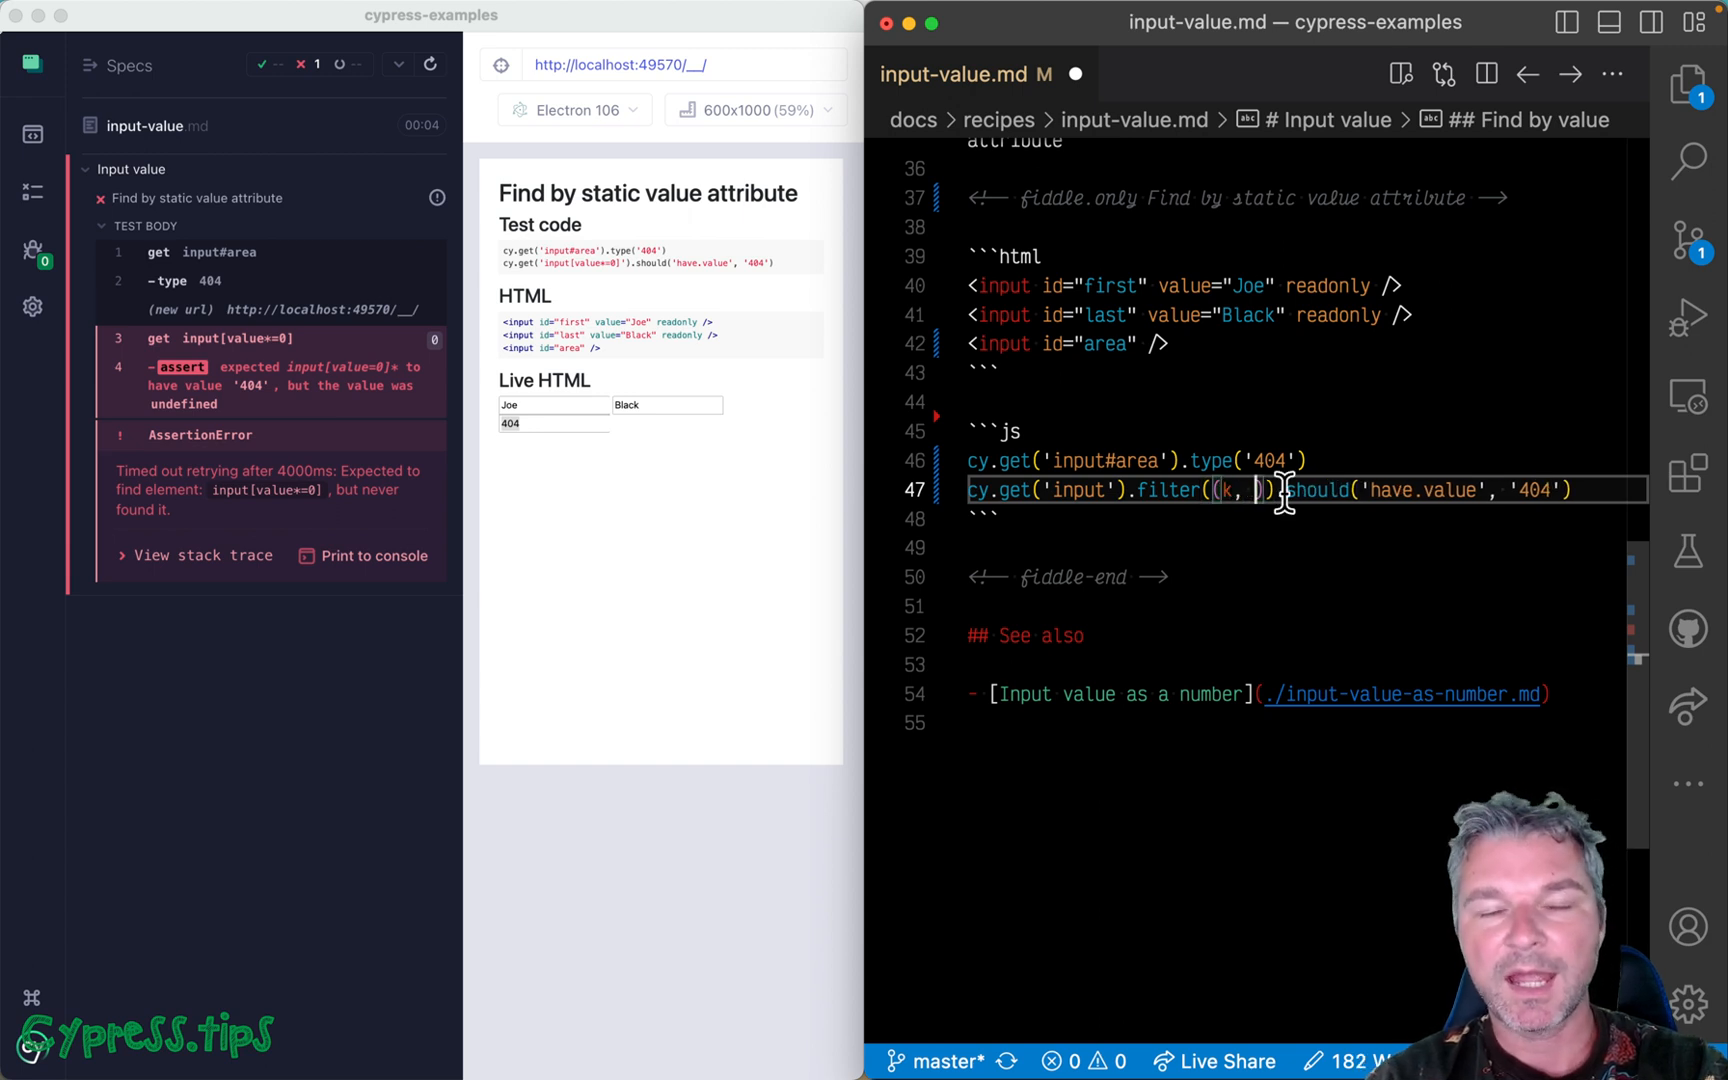
type("input")
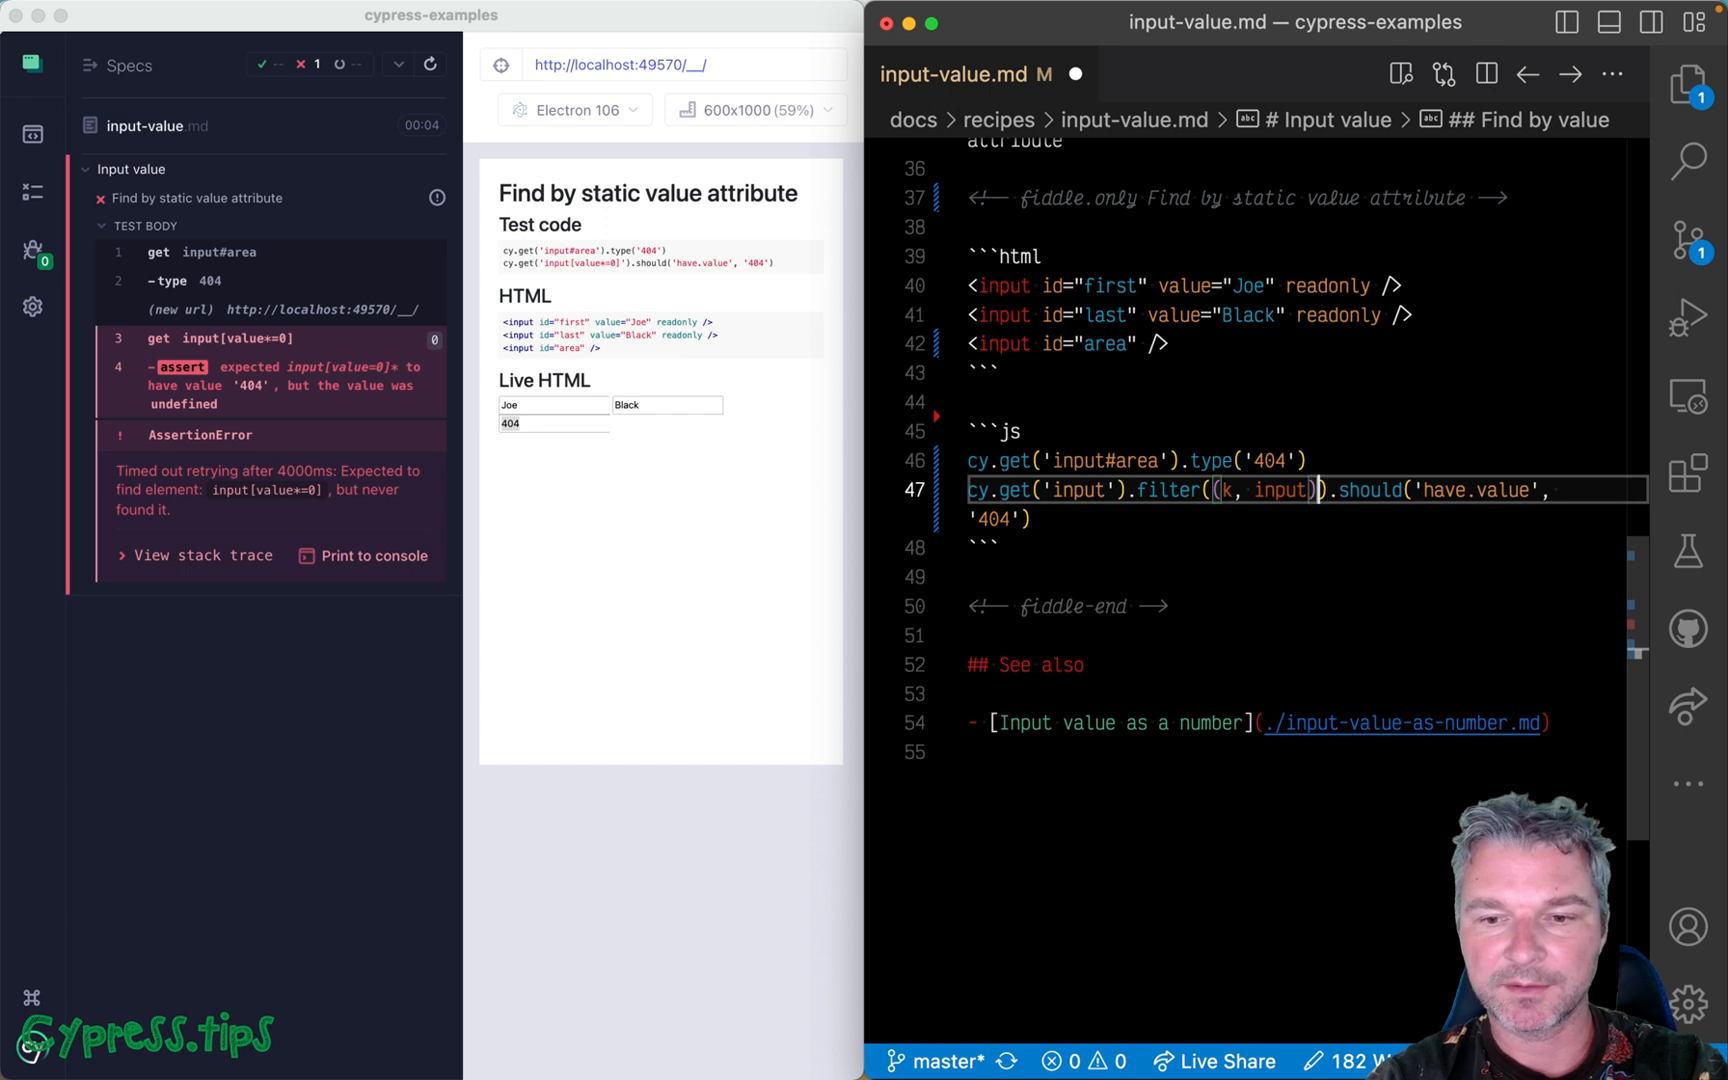
type("=> {")
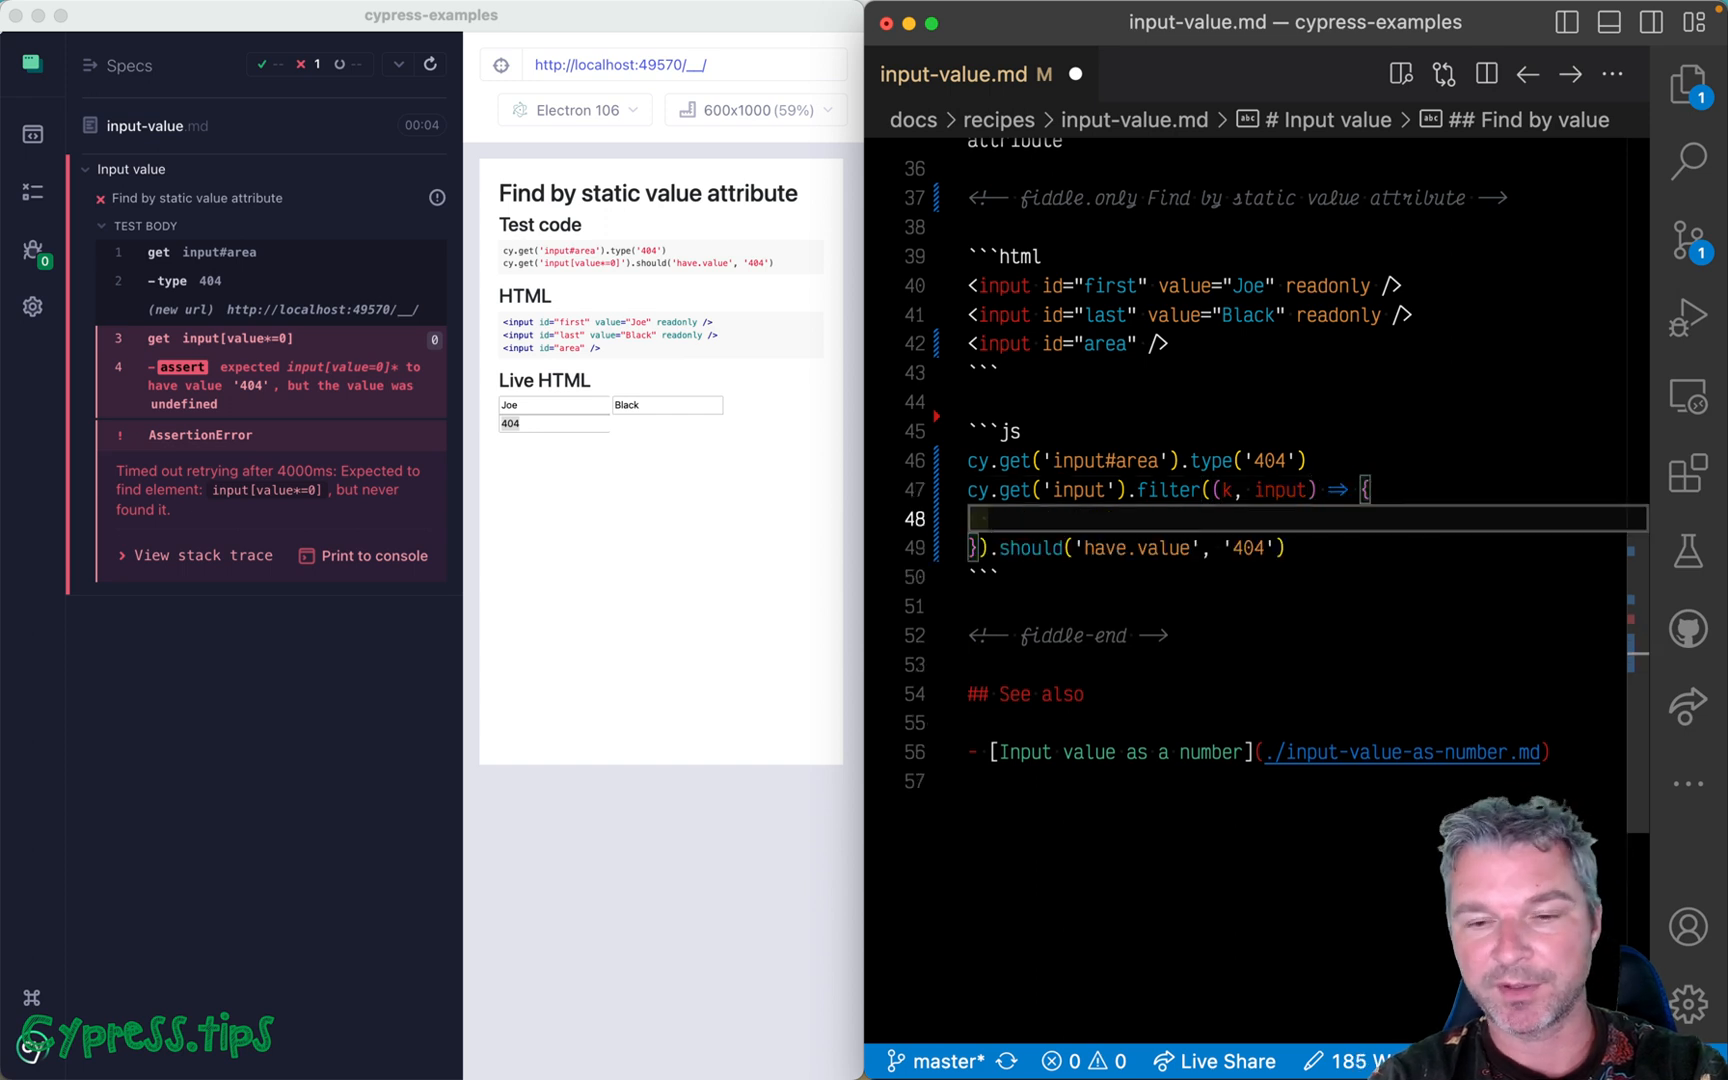
Have the filter callback return input.value.includes('0').
type("return")
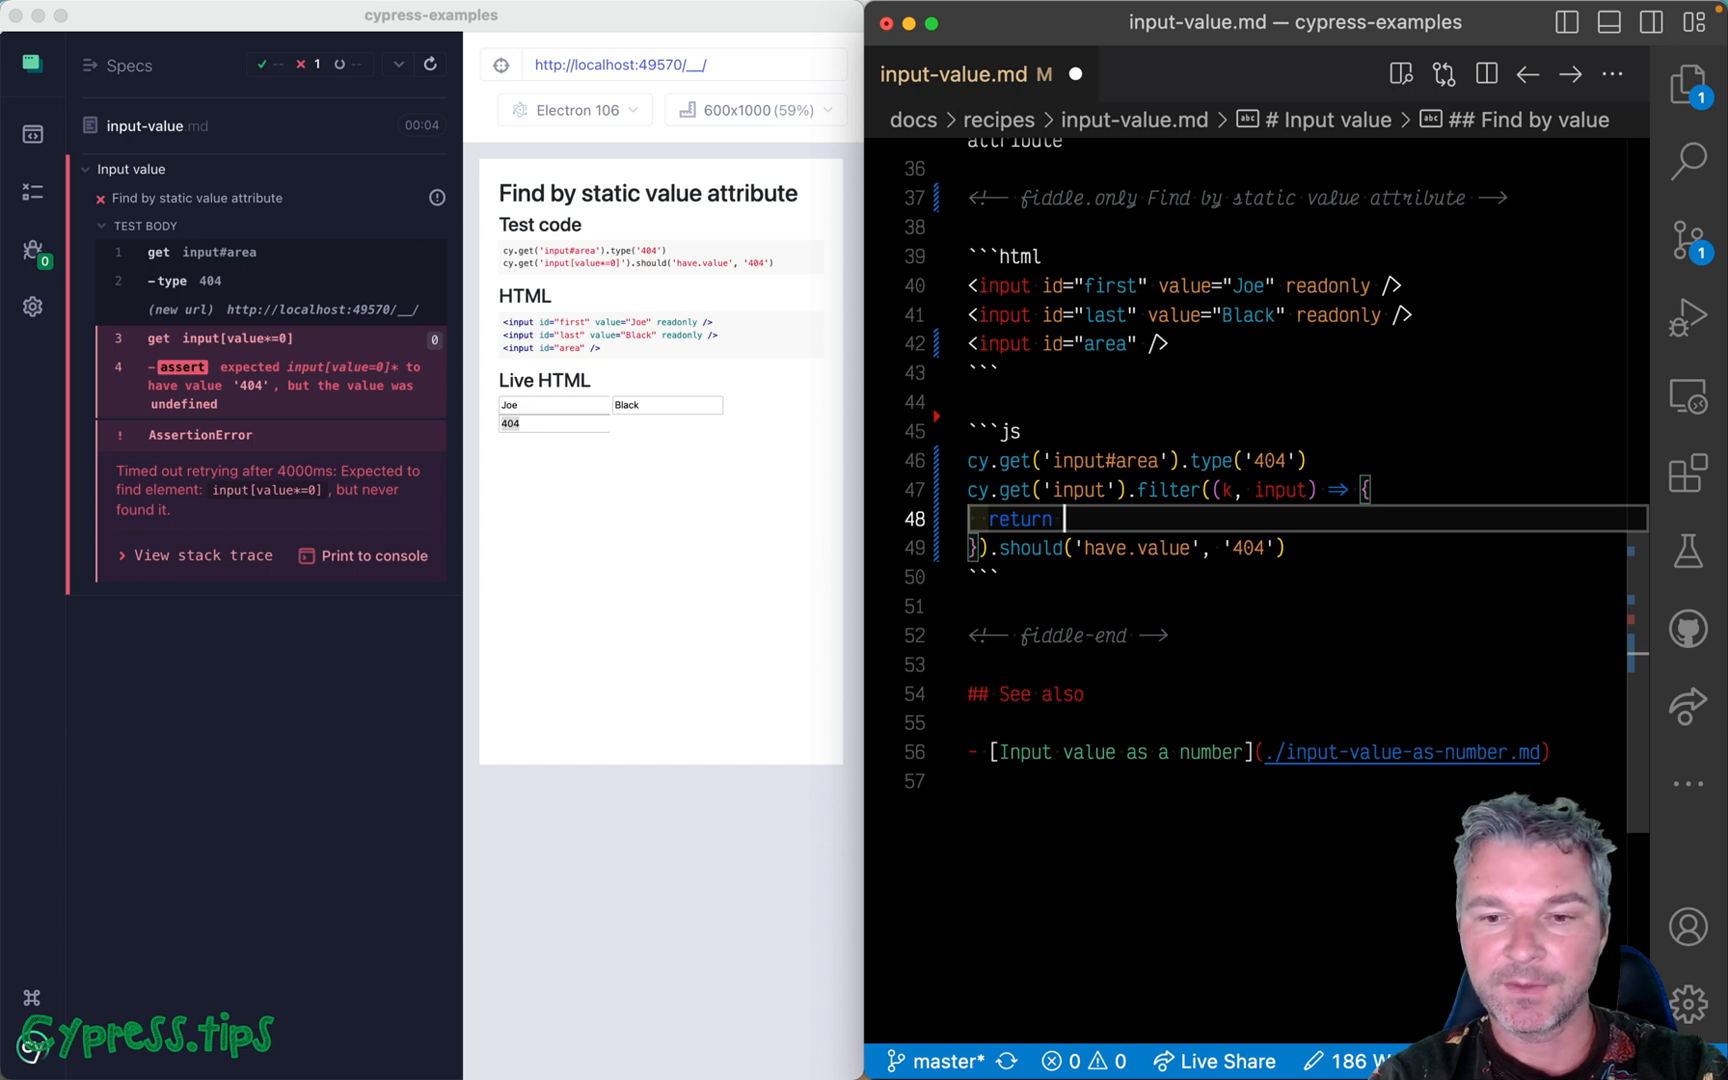
type("input.")
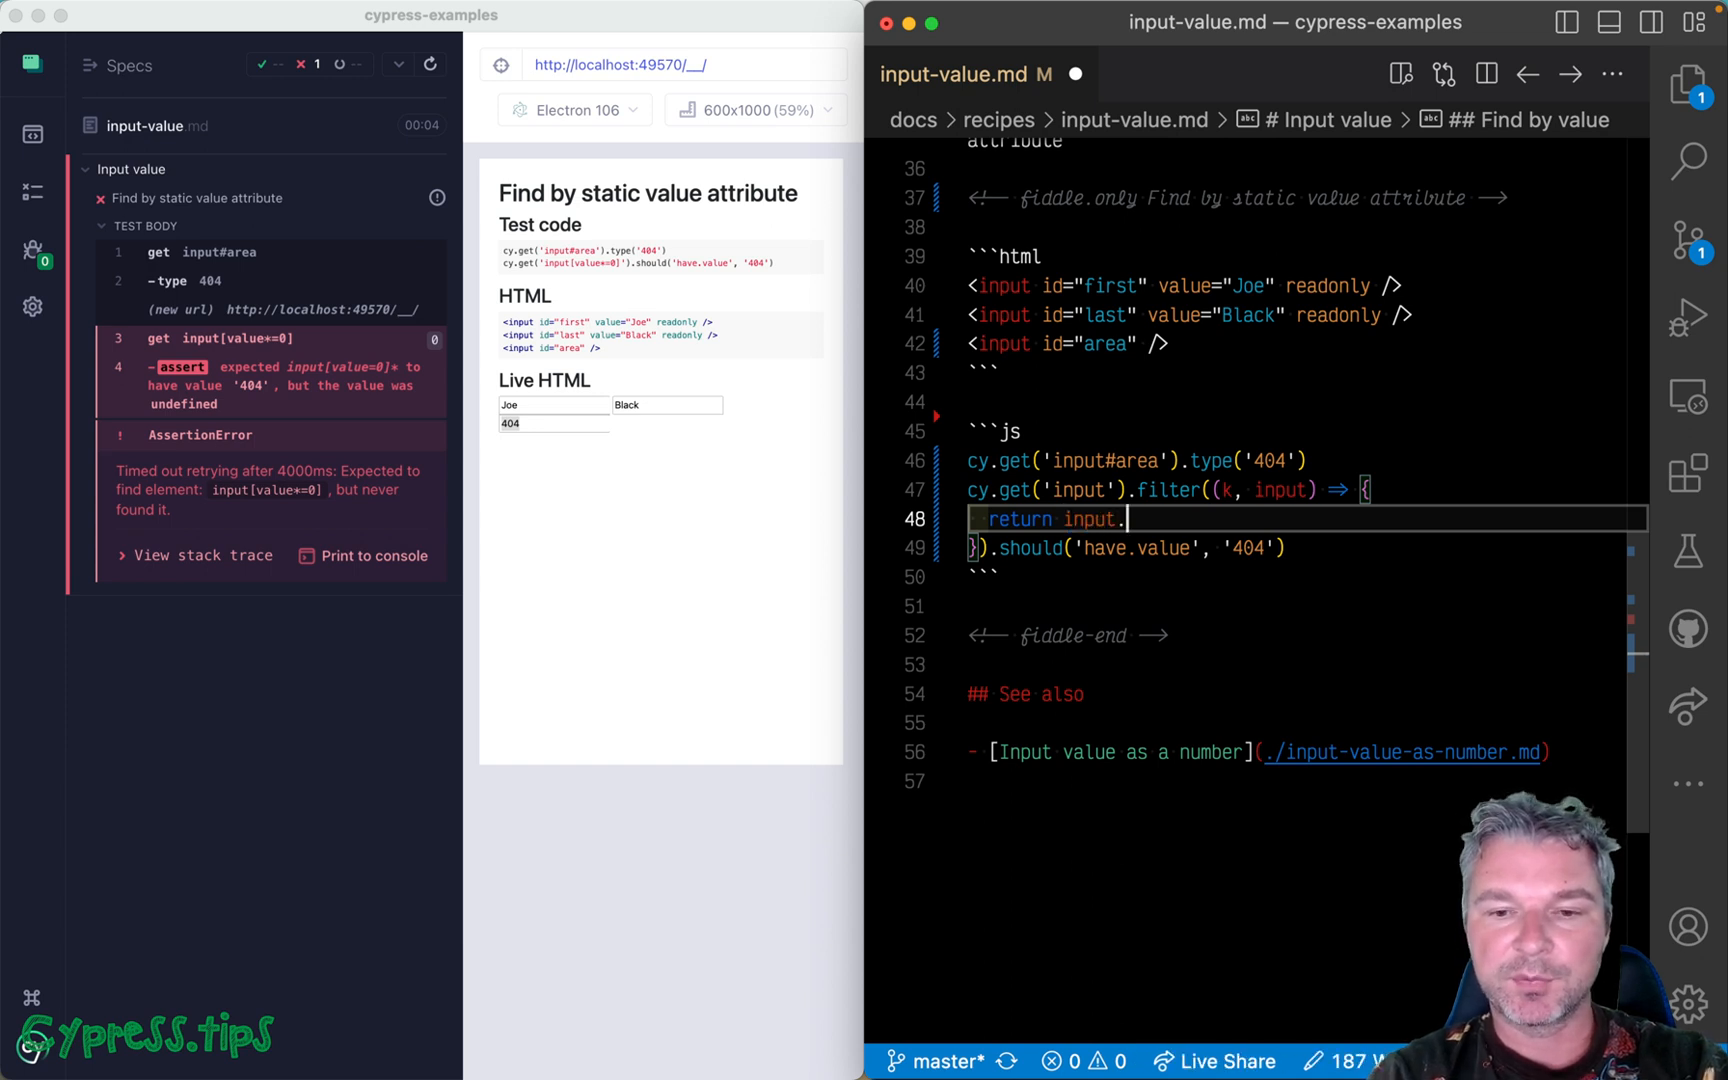
type("value")
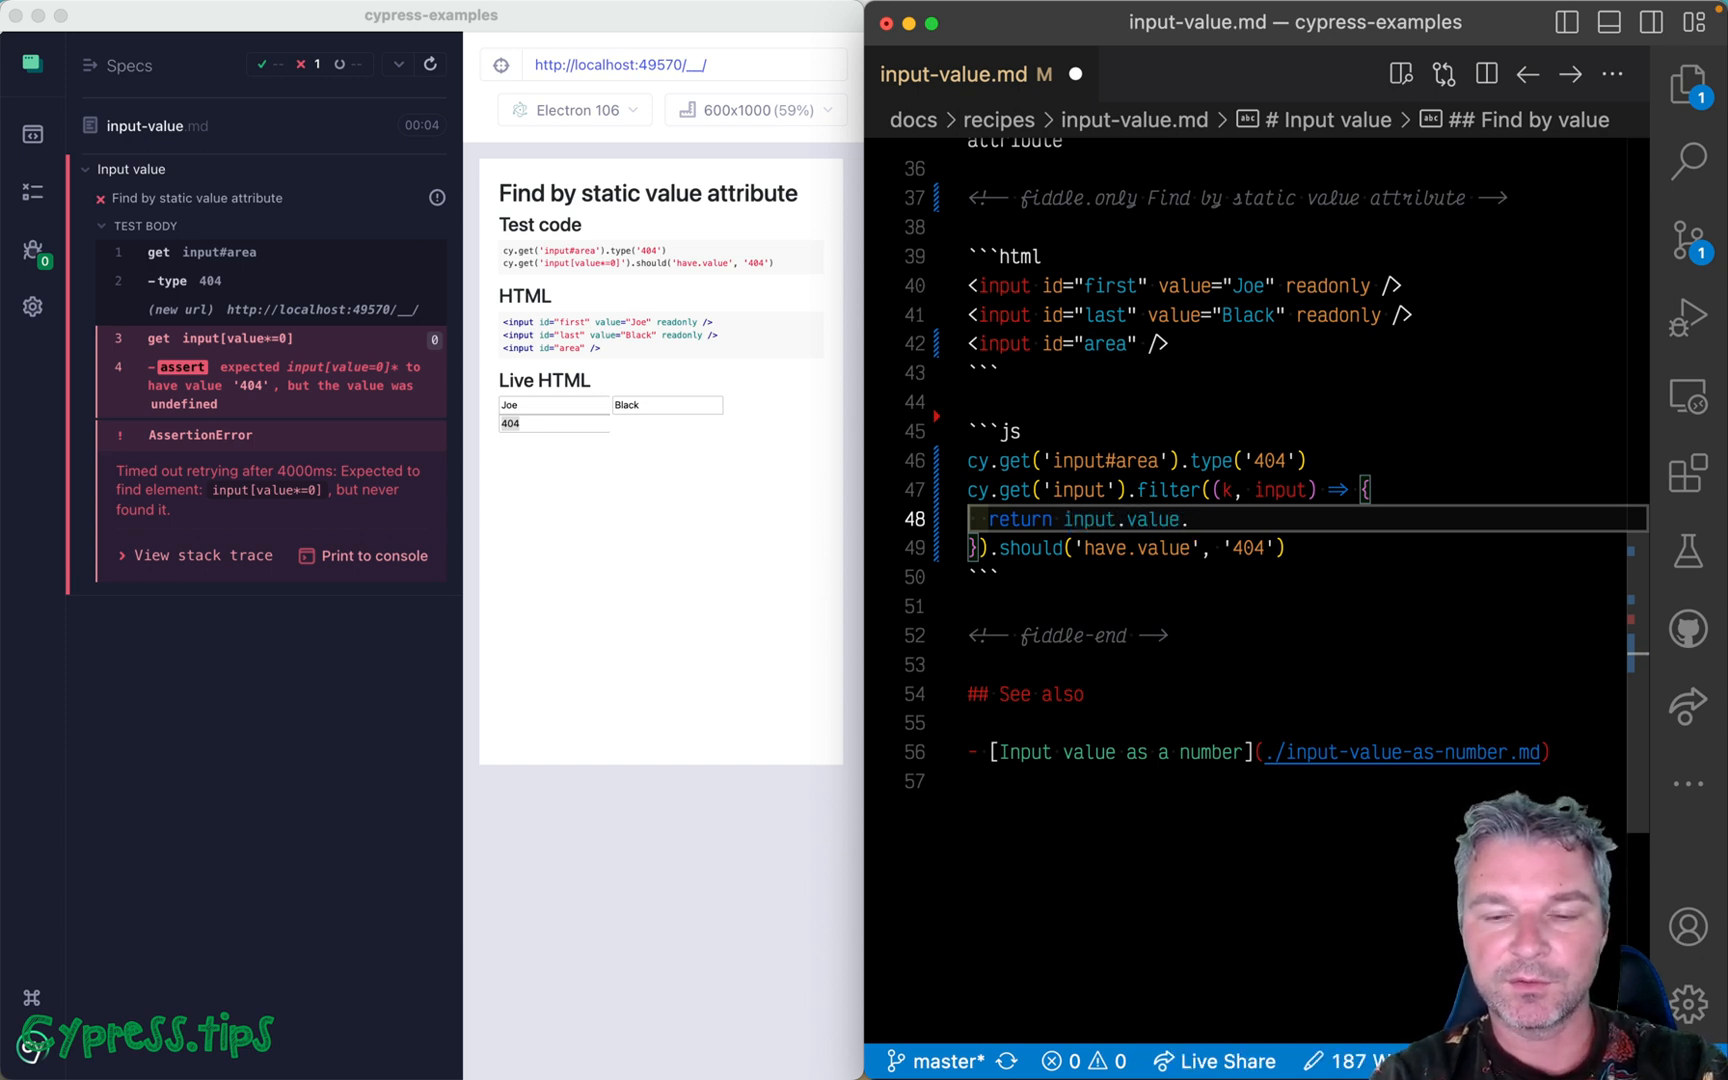
type(".includes(")
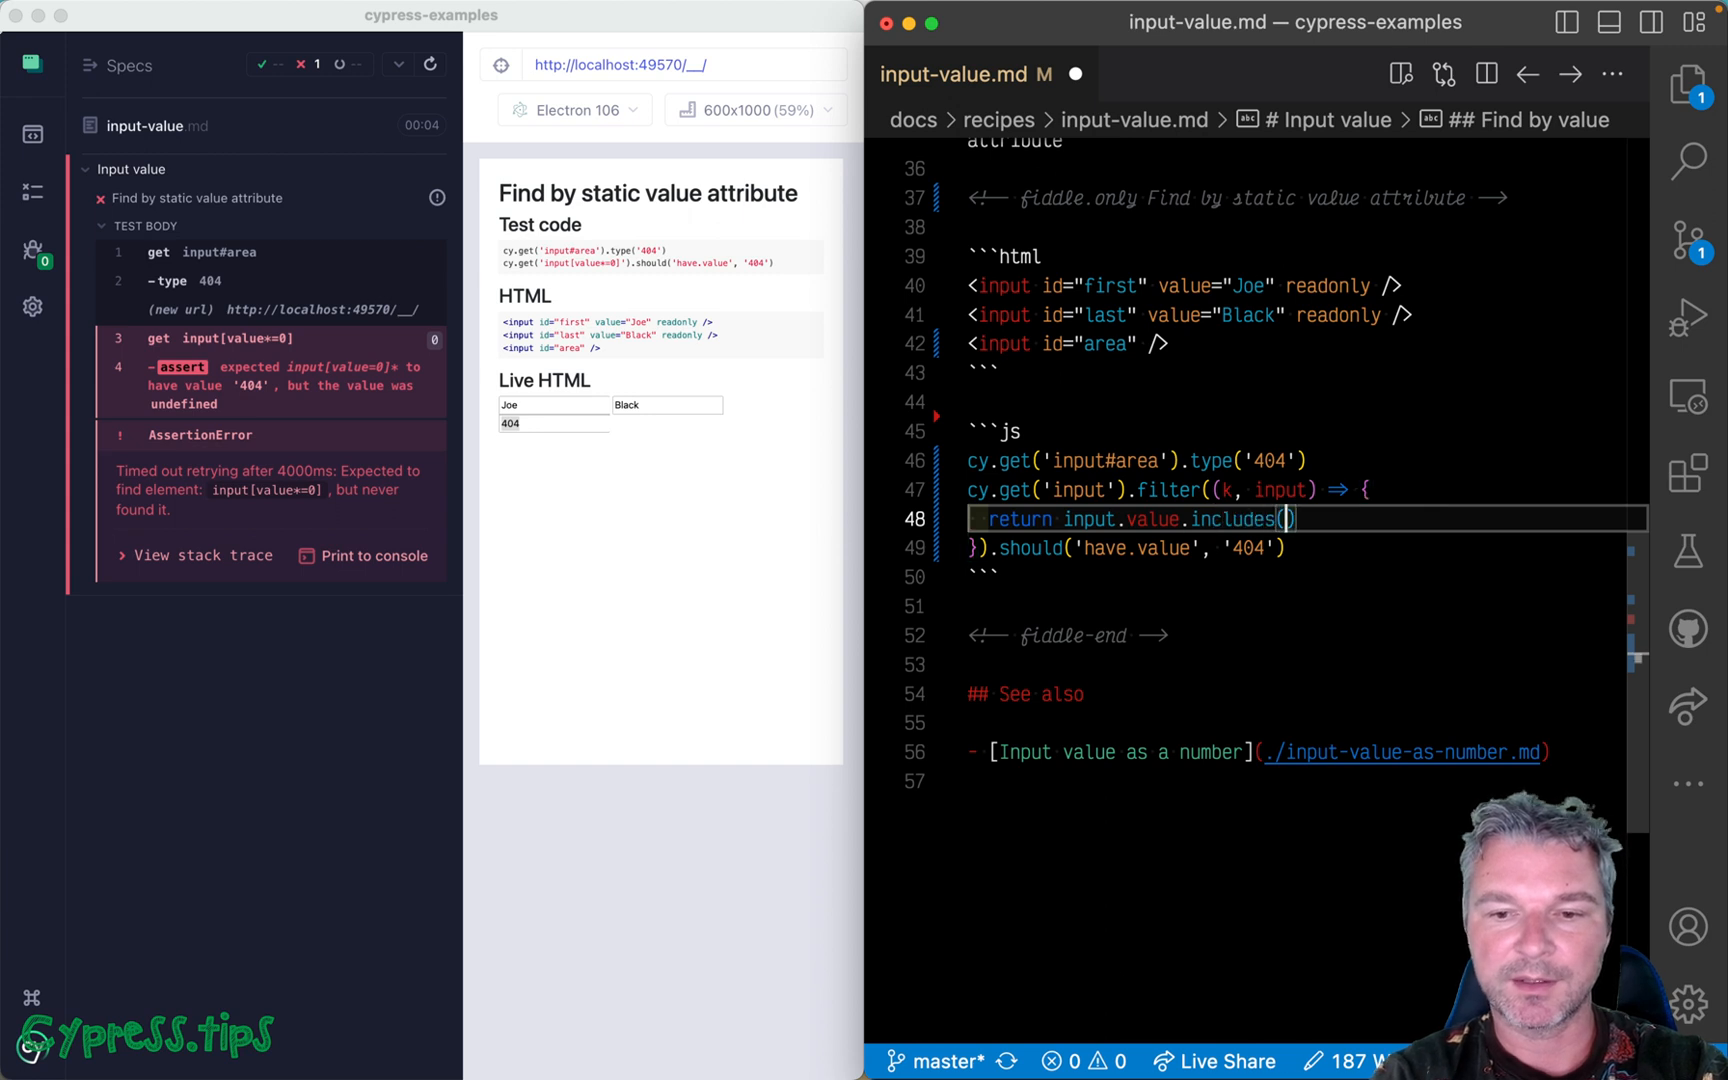
type("0'")
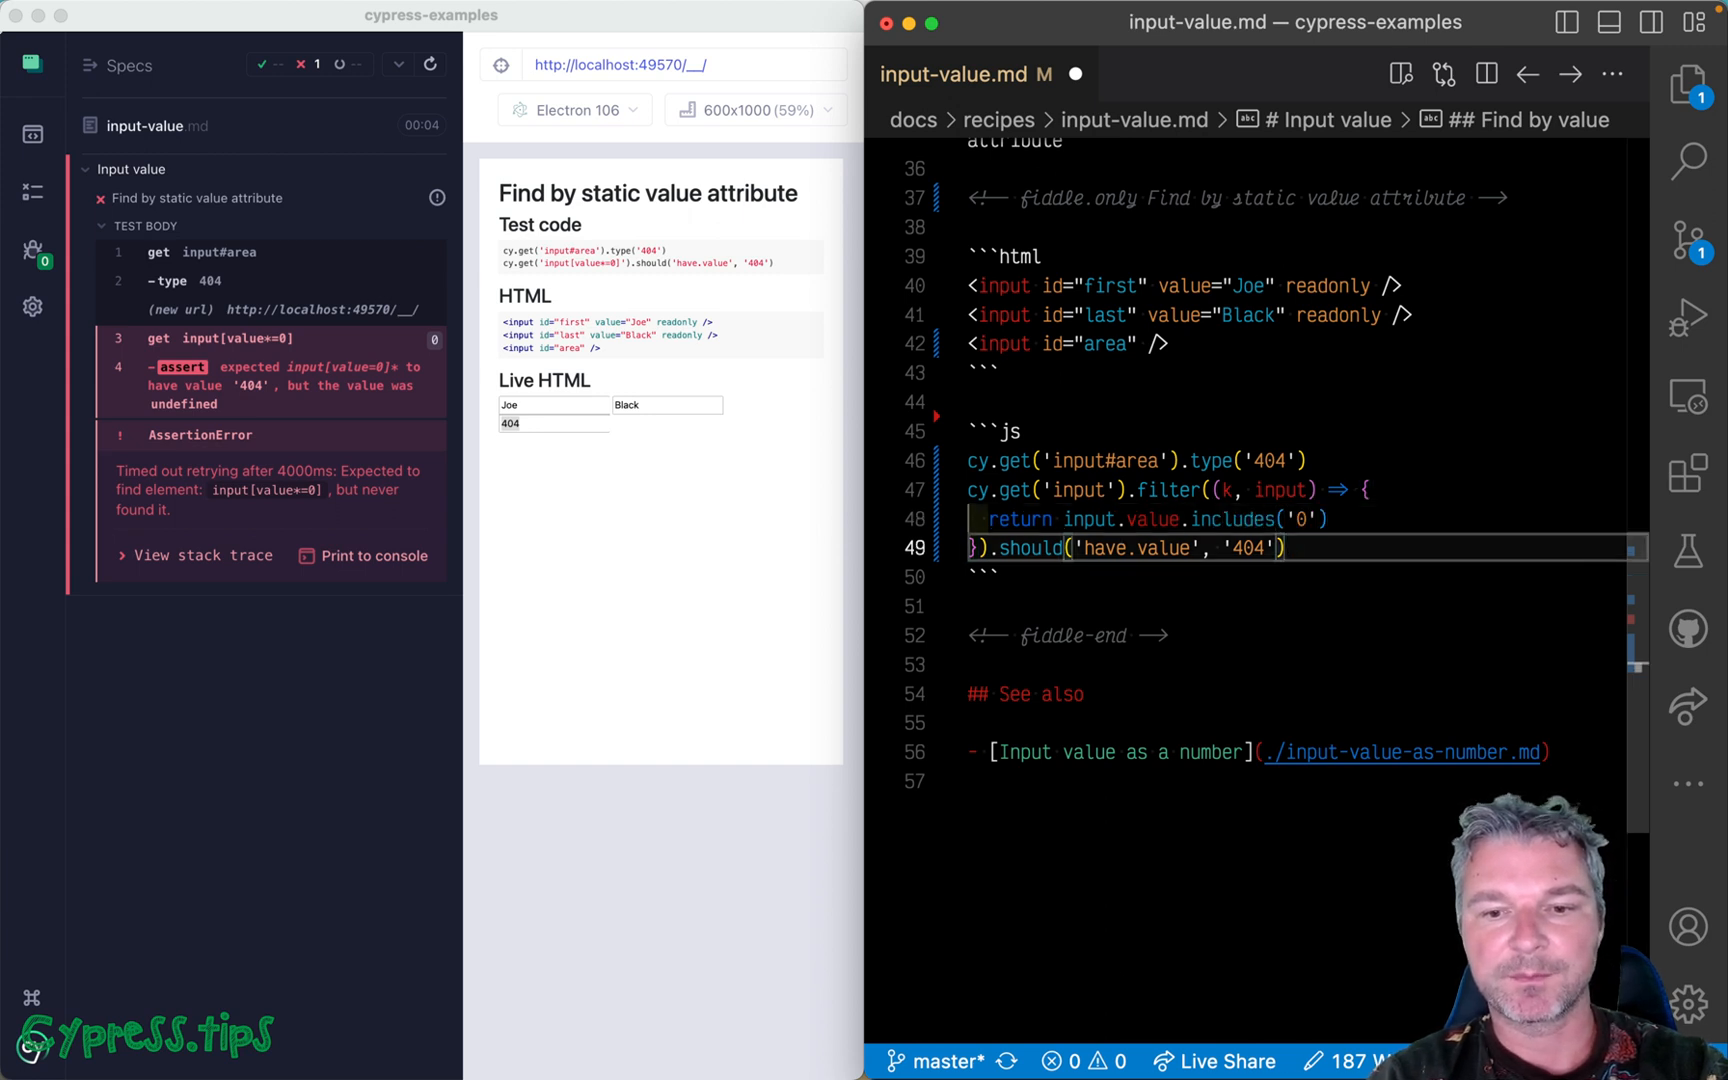